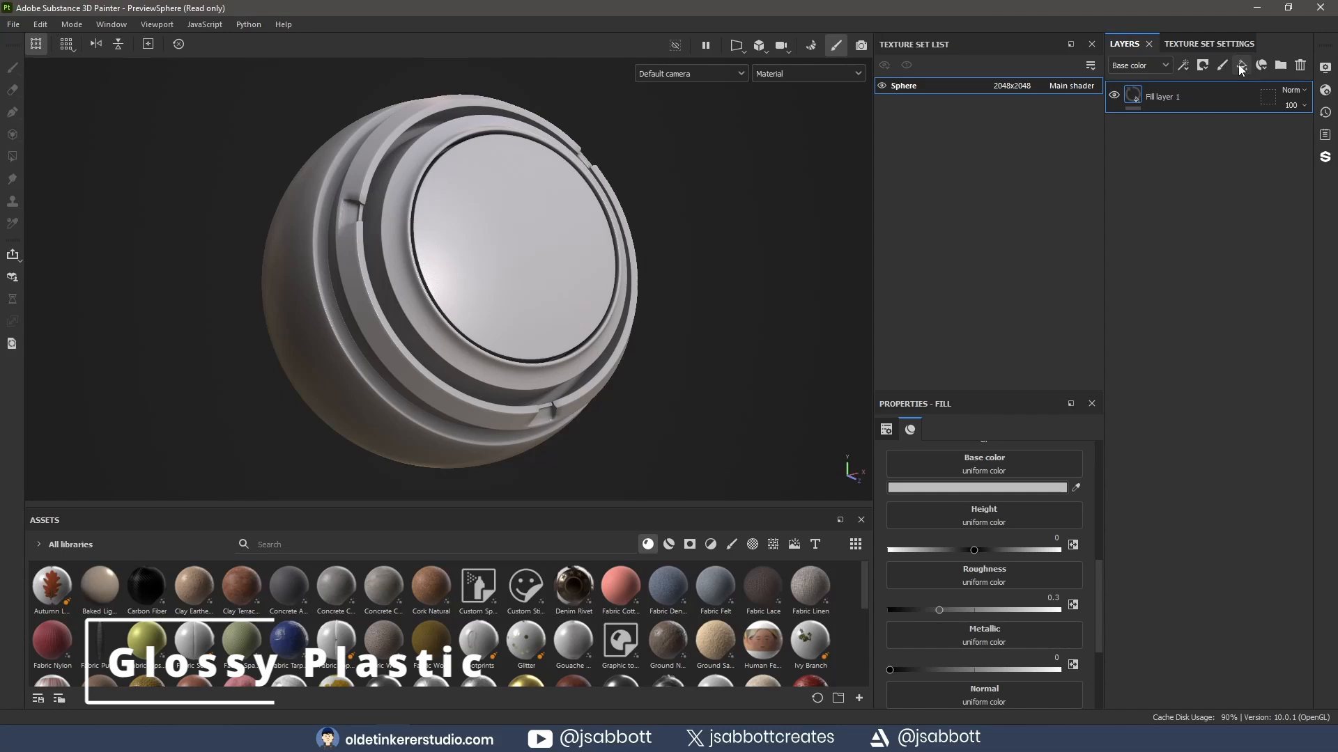
- Rename 'Fill layer 1' to 'base' in the Layers panel
{"action": "double_click", "coordinate": [1162, 96]}
{"action": "type", "text": "base"}
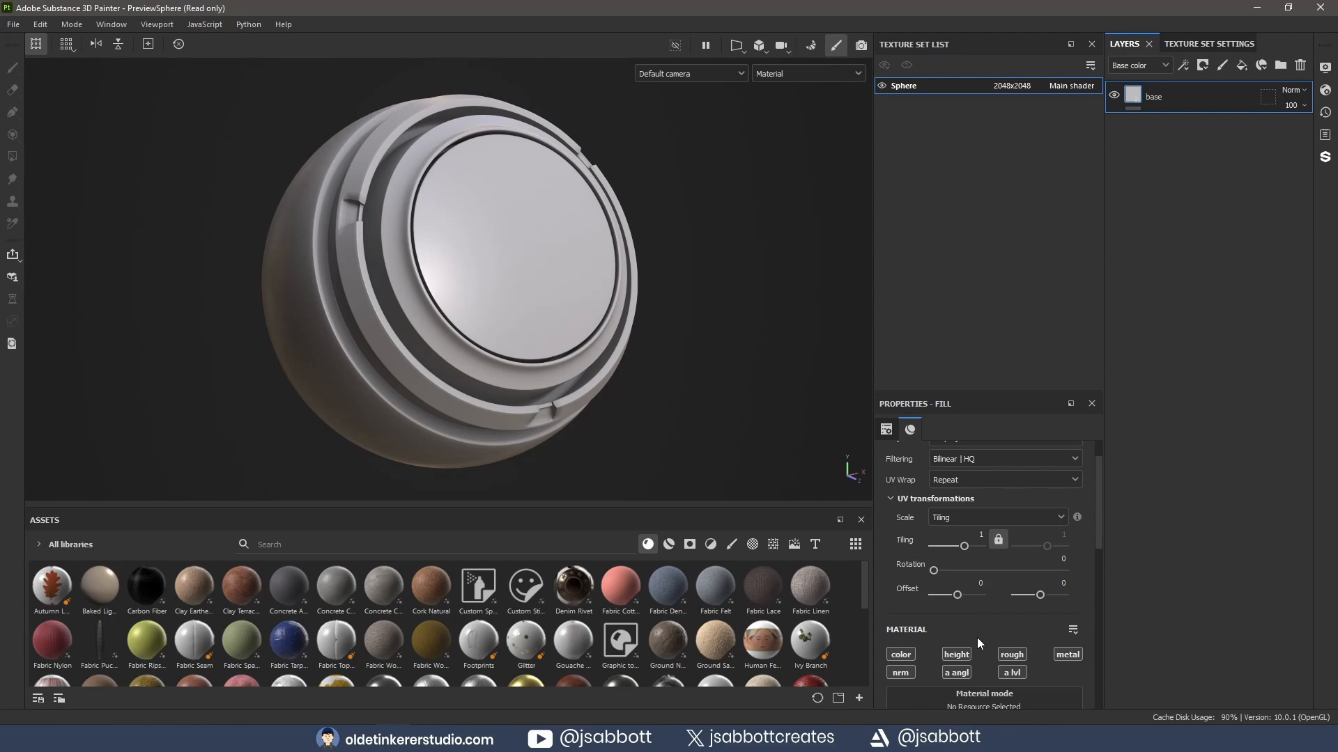
{"action": "scroll", "scroll_direction": "down", "scroll_amount": 3}
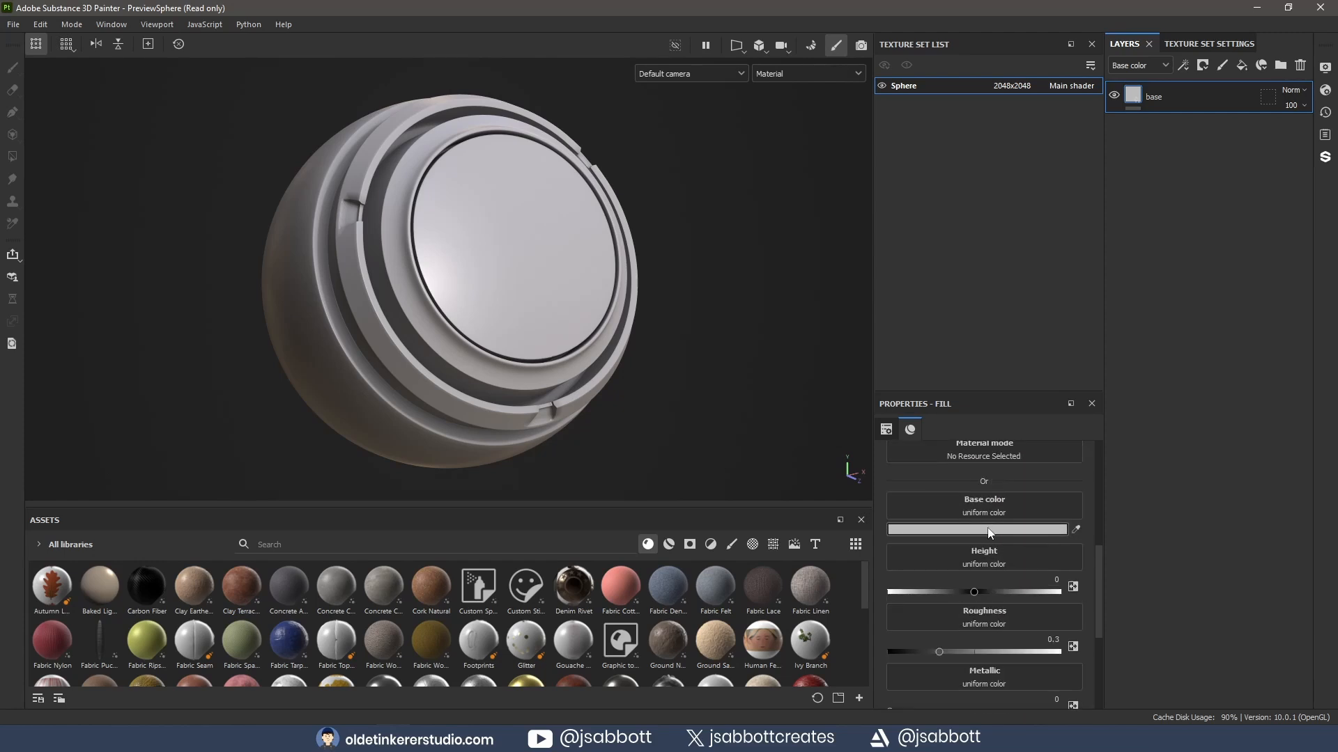
- Set the base layer's base color to dark green (3e6c43)
{"action": "left_click", "coordinate": [979, 529]}
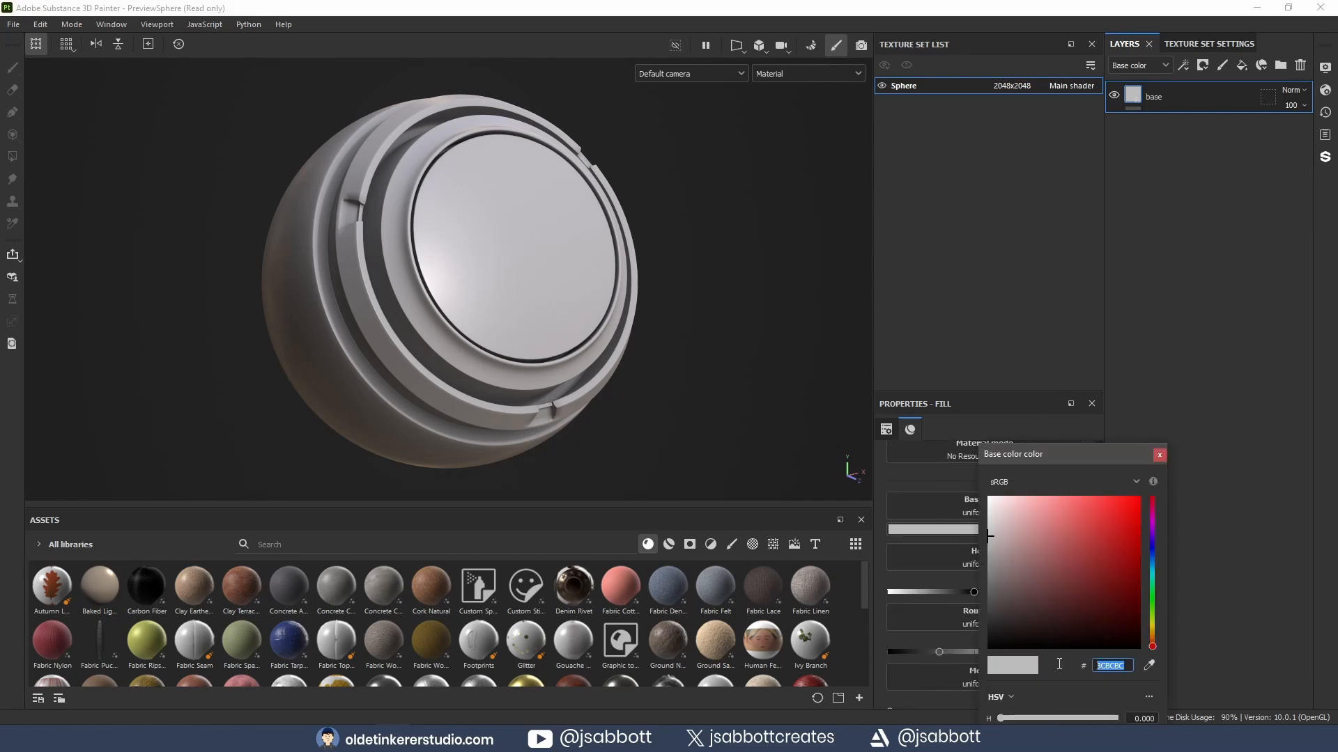
{"action": "mouse_move", "coordinate": [1055, 663]}
{"action": "type", "text": "3e6c43"}
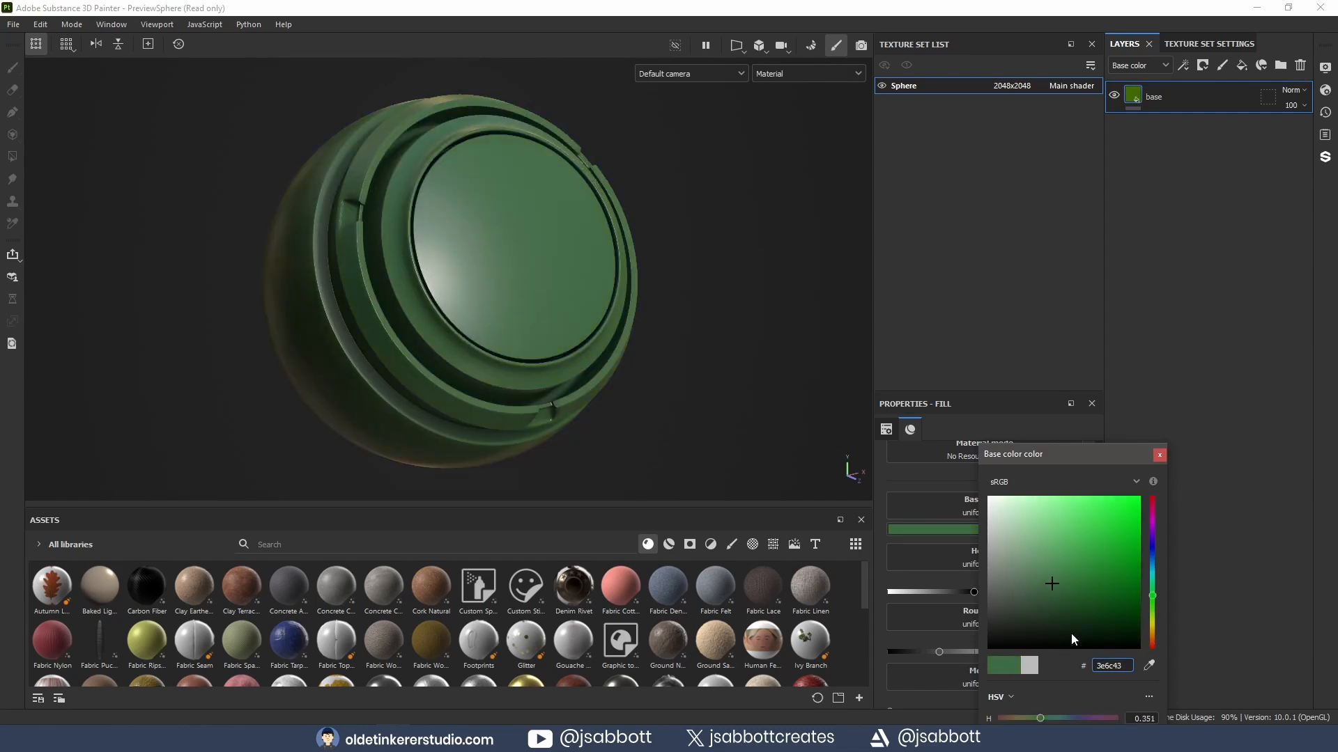
{"action": "left_click", "coordinate": [1158, 455]}
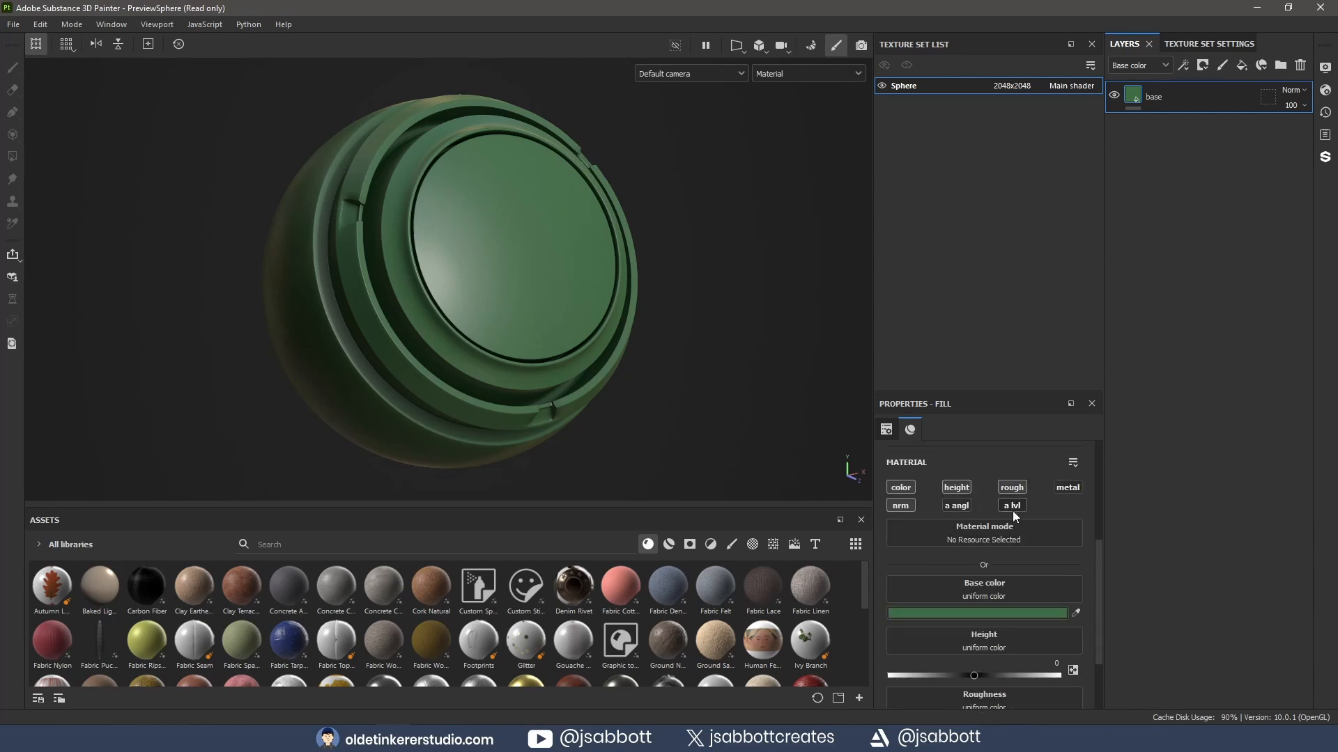
{"action": "mouse_move", "coordinate": [982, 533]}
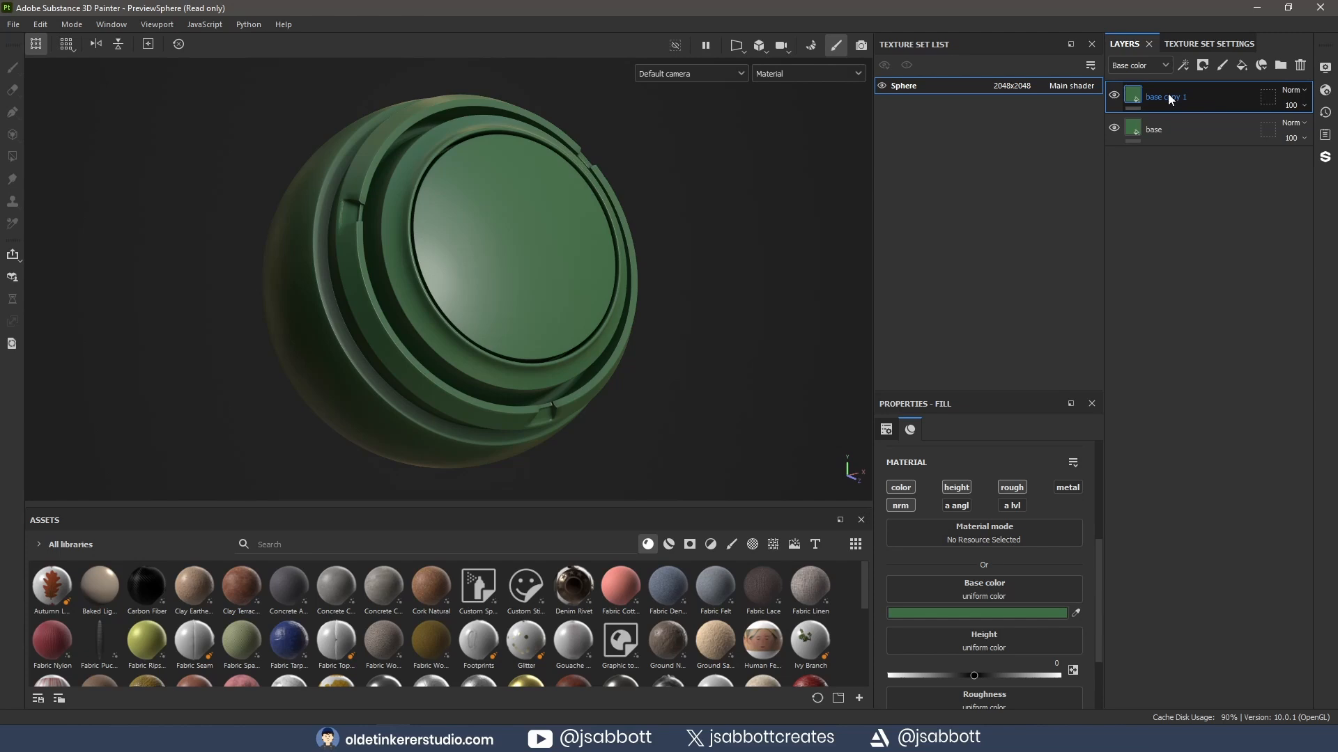
- Rename the duplicated layer to 'dirt' and give it a black mask containing a fill effect
{"action": "double_click", "coordinate": [1170, 96]}
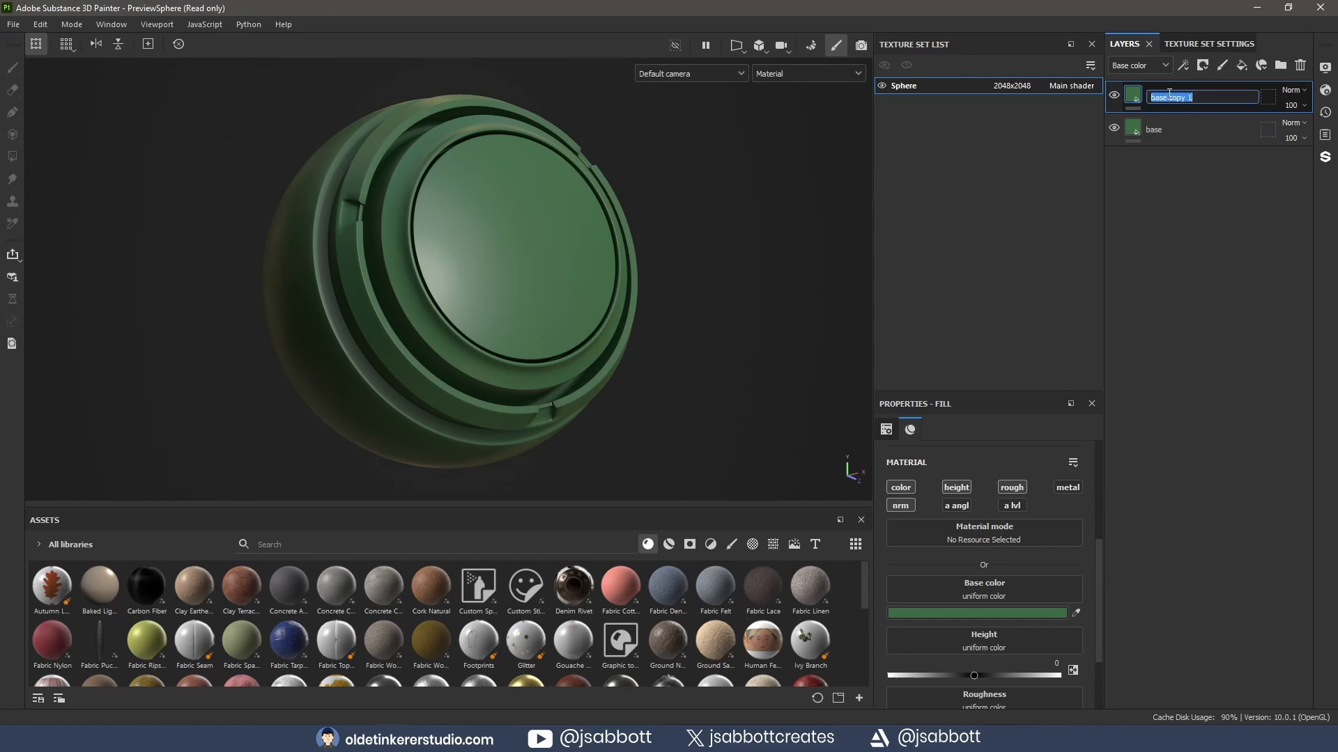
{"action": "type", "text": "dirt"}
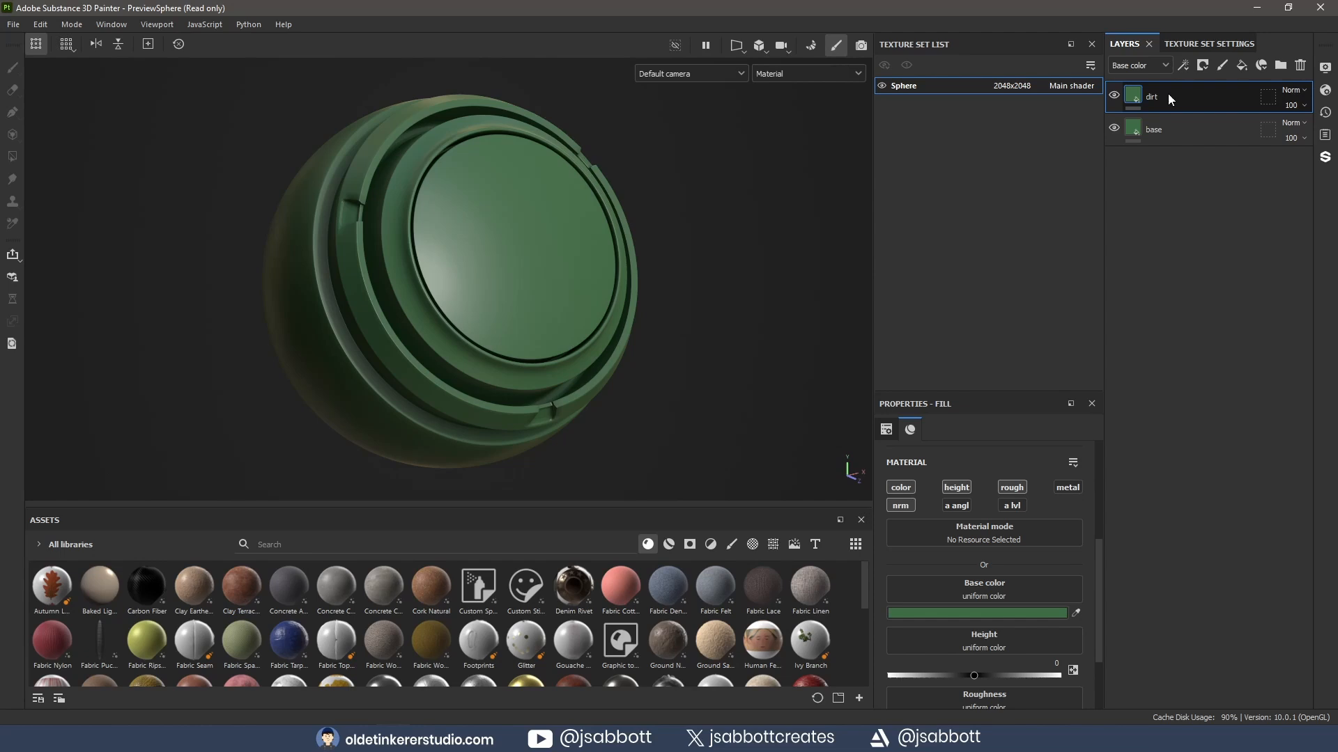
{"action": "right_click", "coordinate": [1169, 96]}
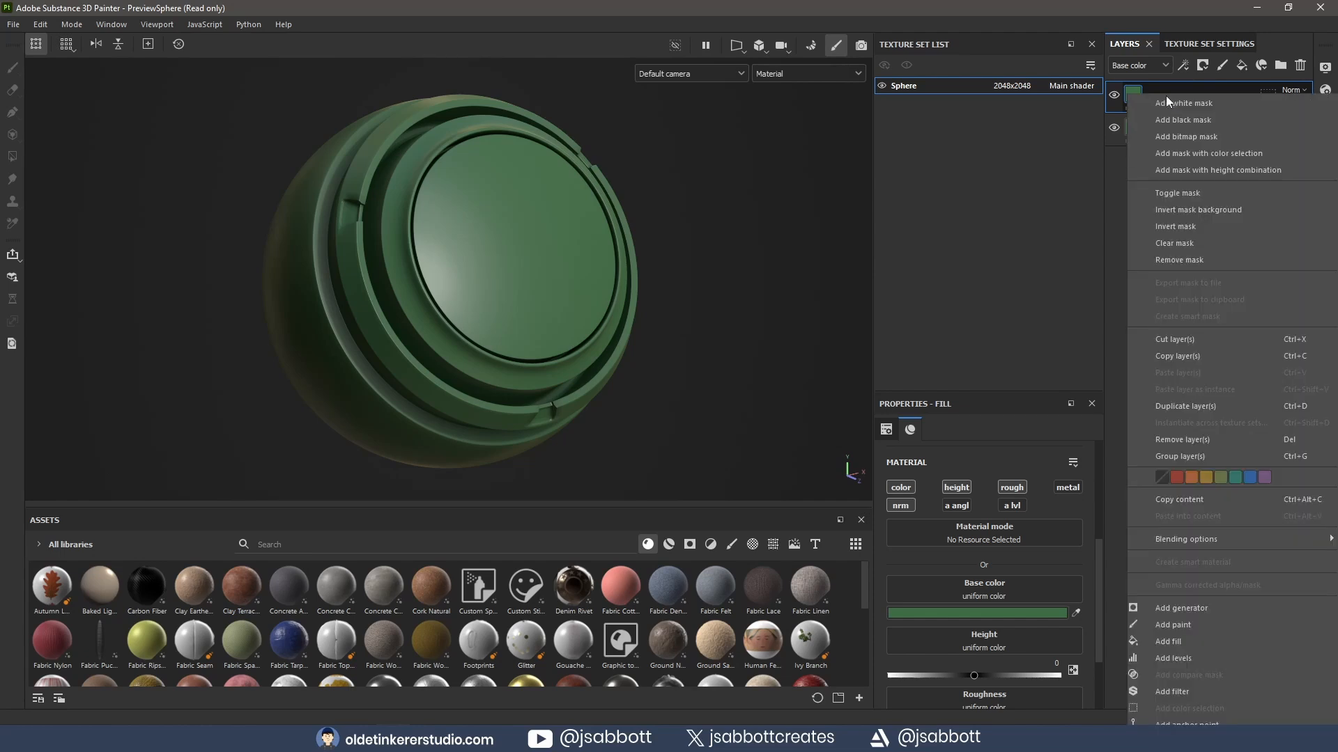
{"action": "left_click", "coordinate": [1183, 120]}
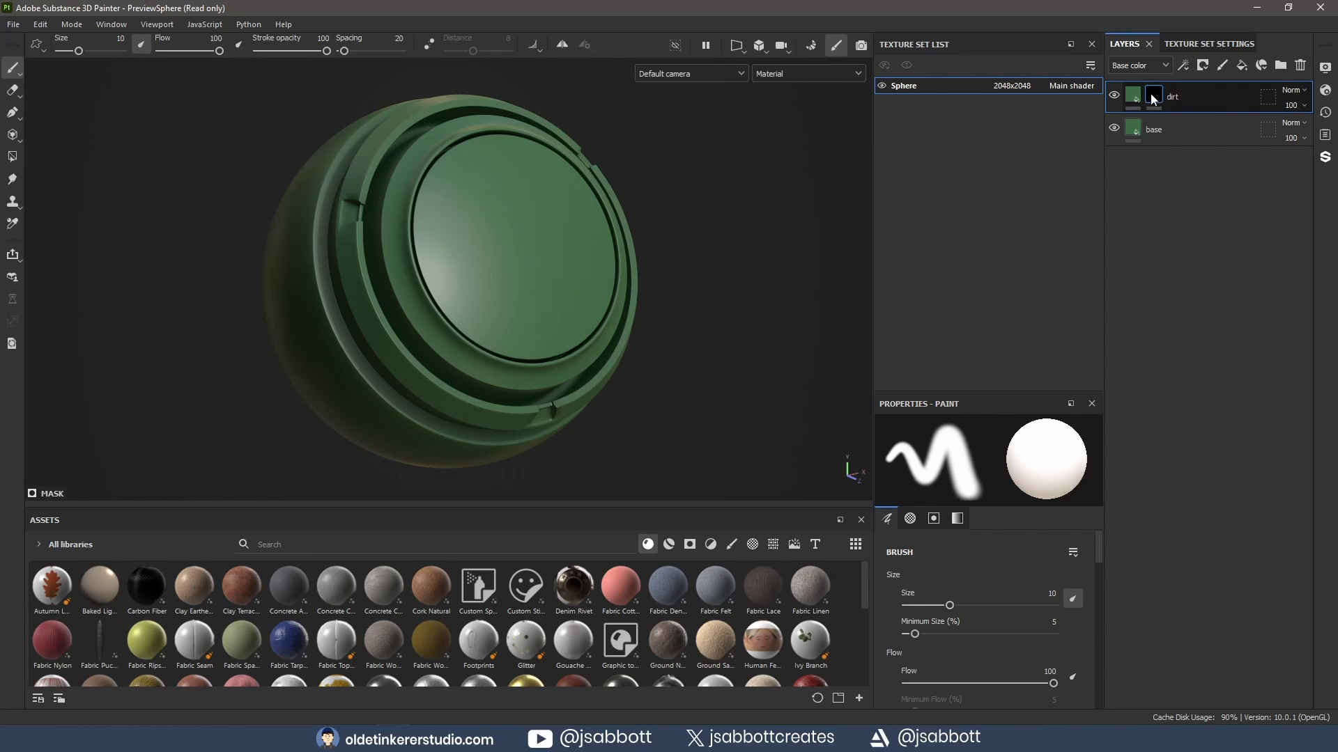
{"action": "right_click", "coordinate": [1154, 96]}
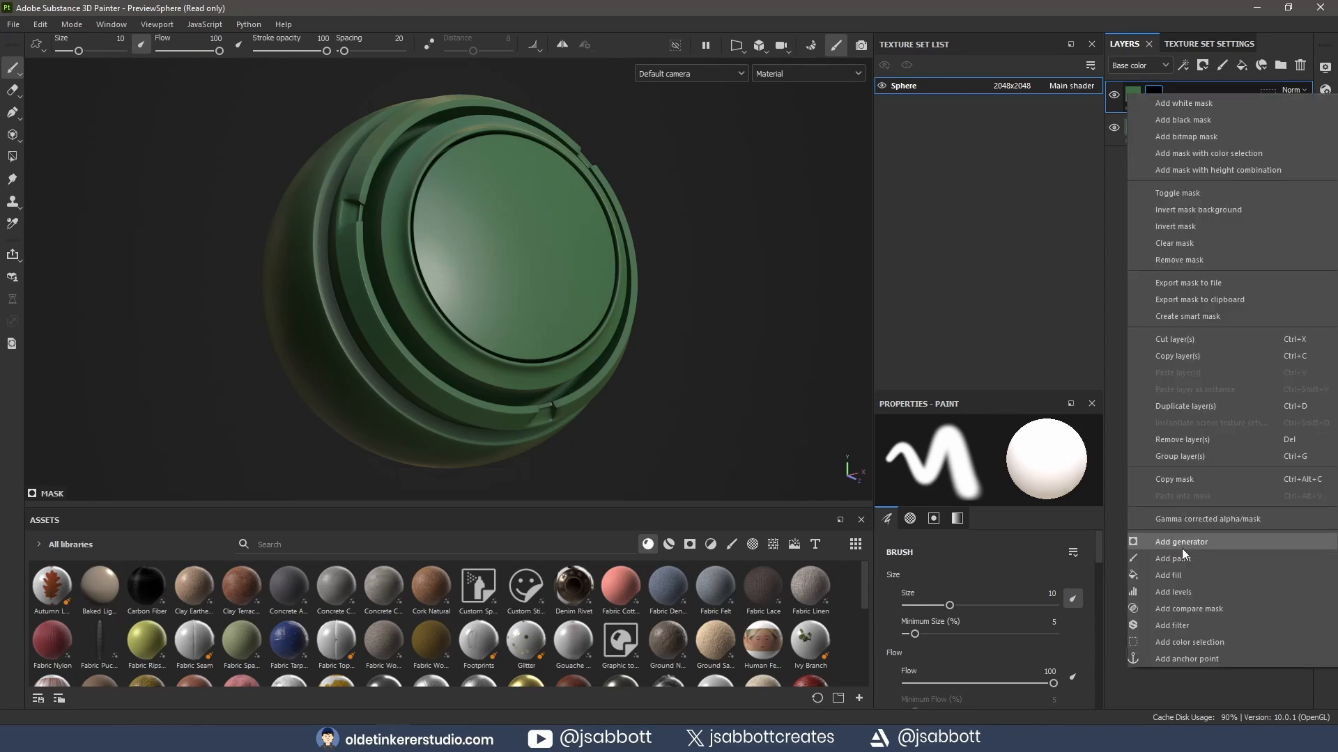
{"action": "left_click", "coordinate": [1172, 576]}
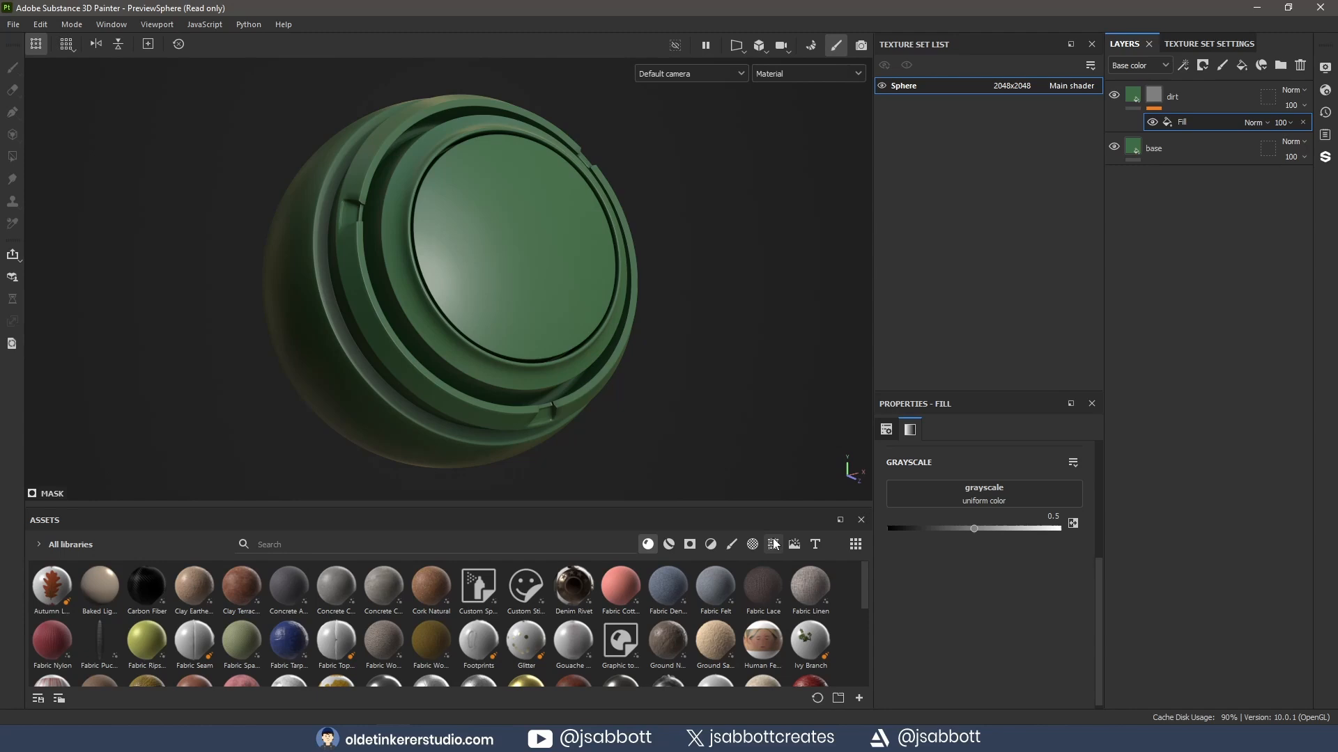
- Fill the dirt mask with the Grunge Dirt Scratchy texture and blend the layer with Hard light
{"action": "left_click", "coordinate": [770, 545]}
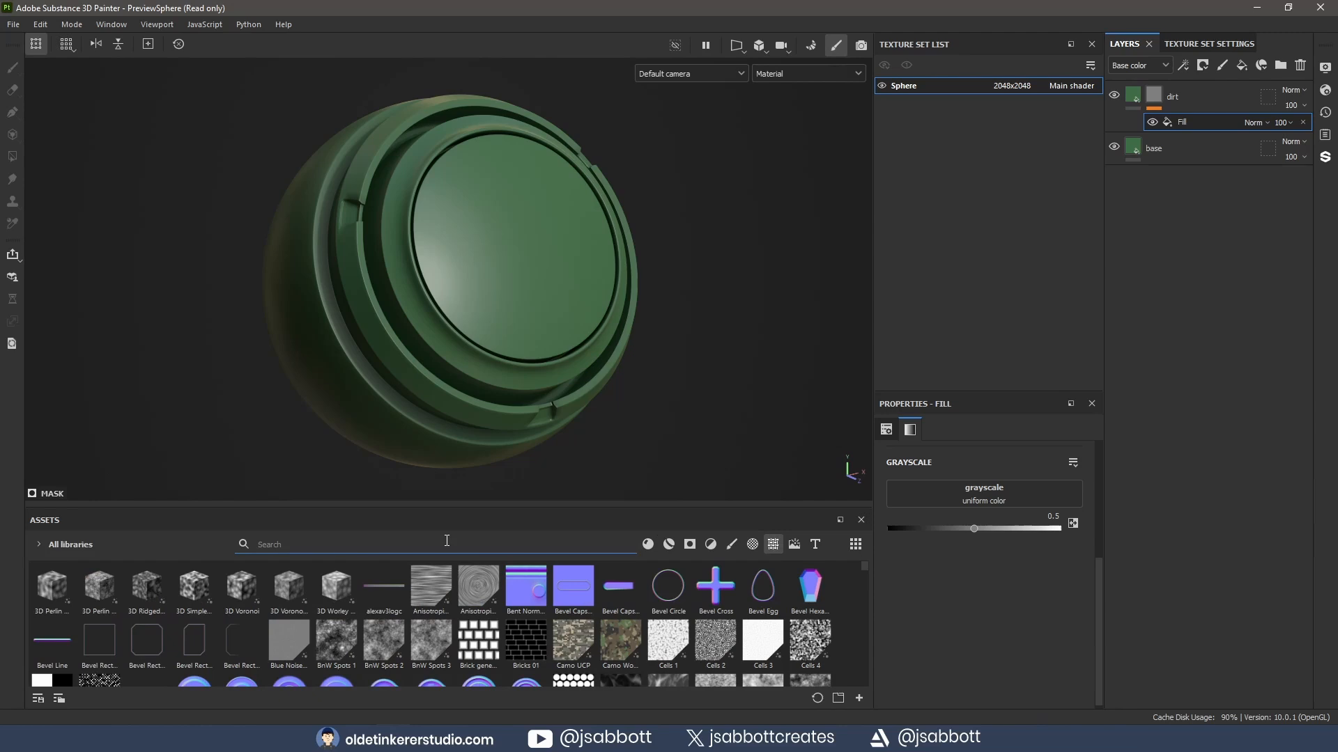
{"action": "type", "text": "dirt"}
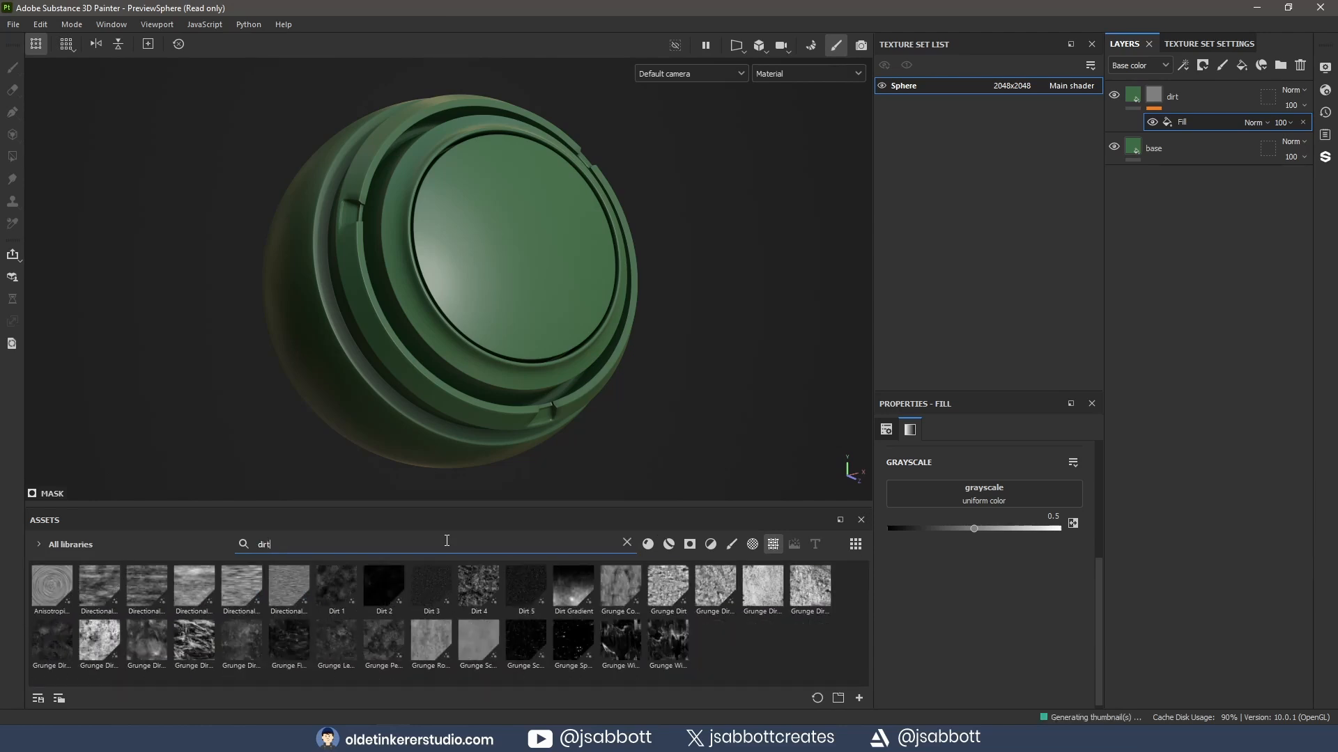
{"action": "mouse_move", "coordinate": [144, 648]}
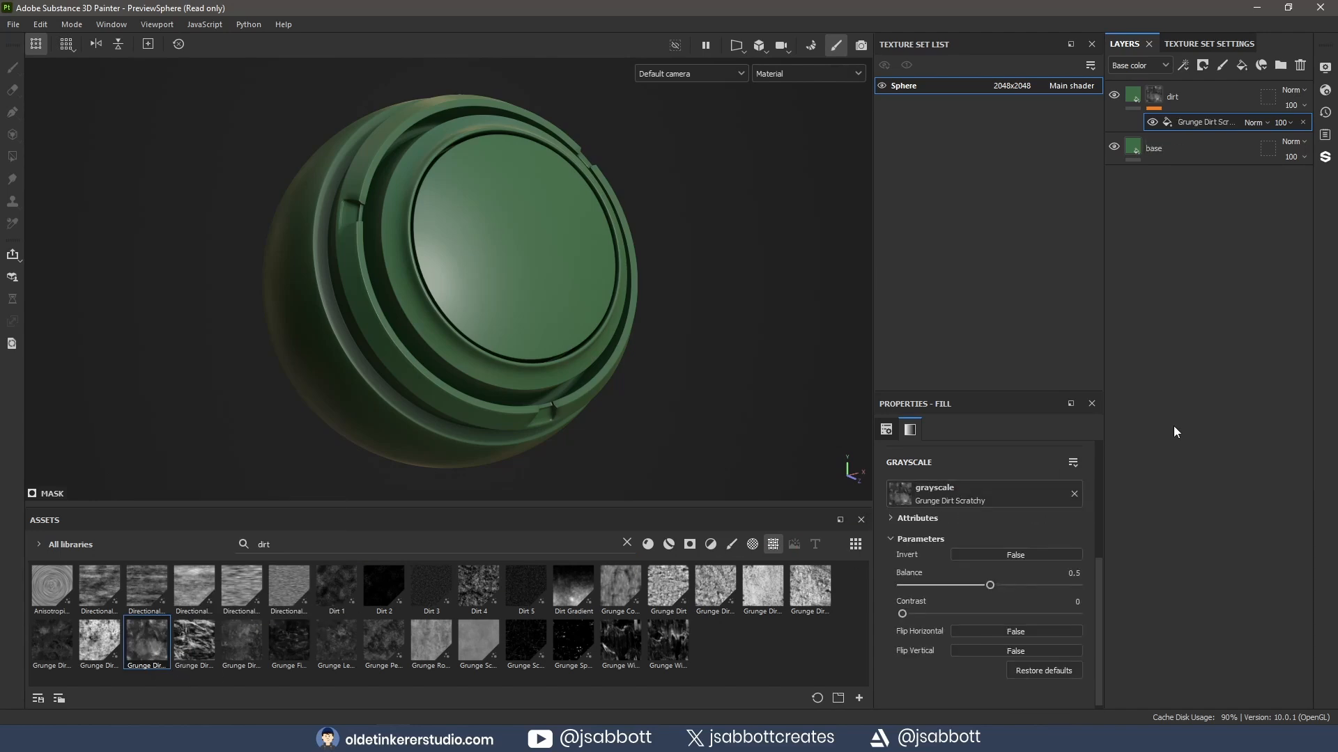
{"action": "left_click", "coordinate": [1292, 91]}
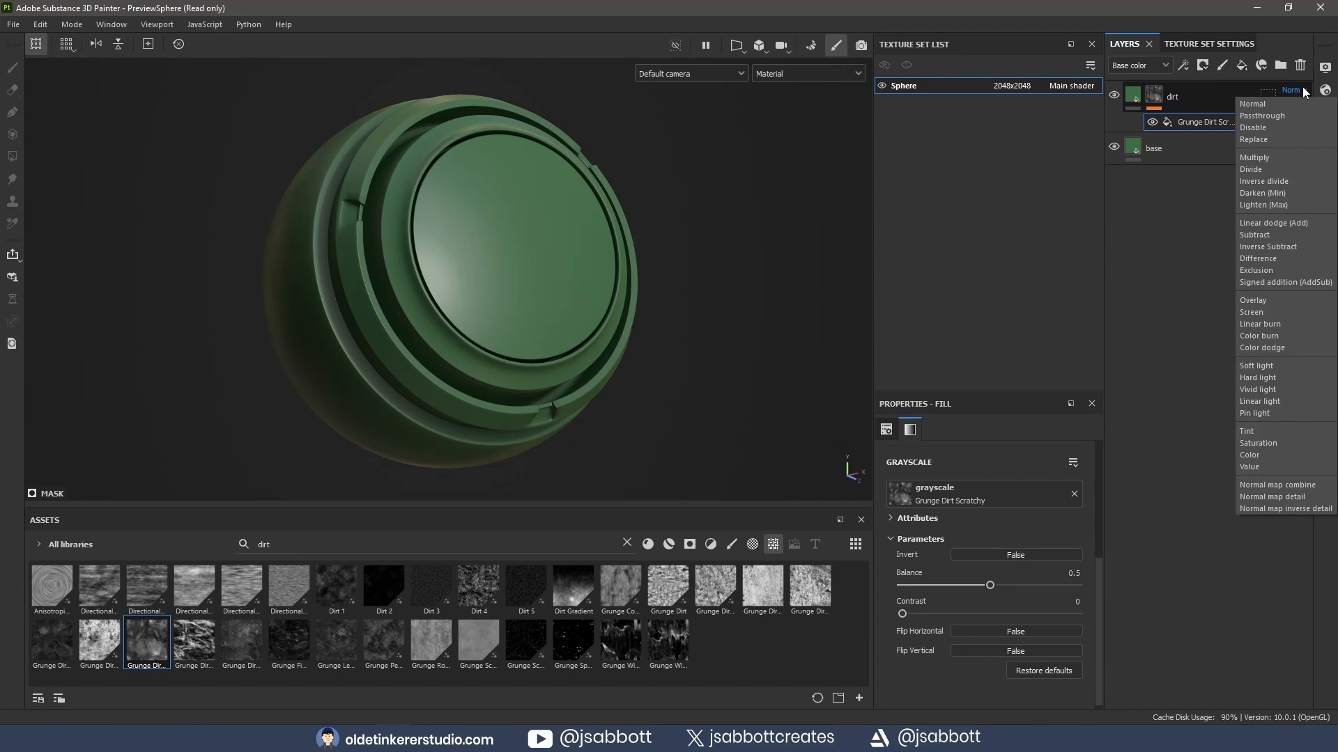
{"action": "mouse_move", "coordinate": [1280, 377]}
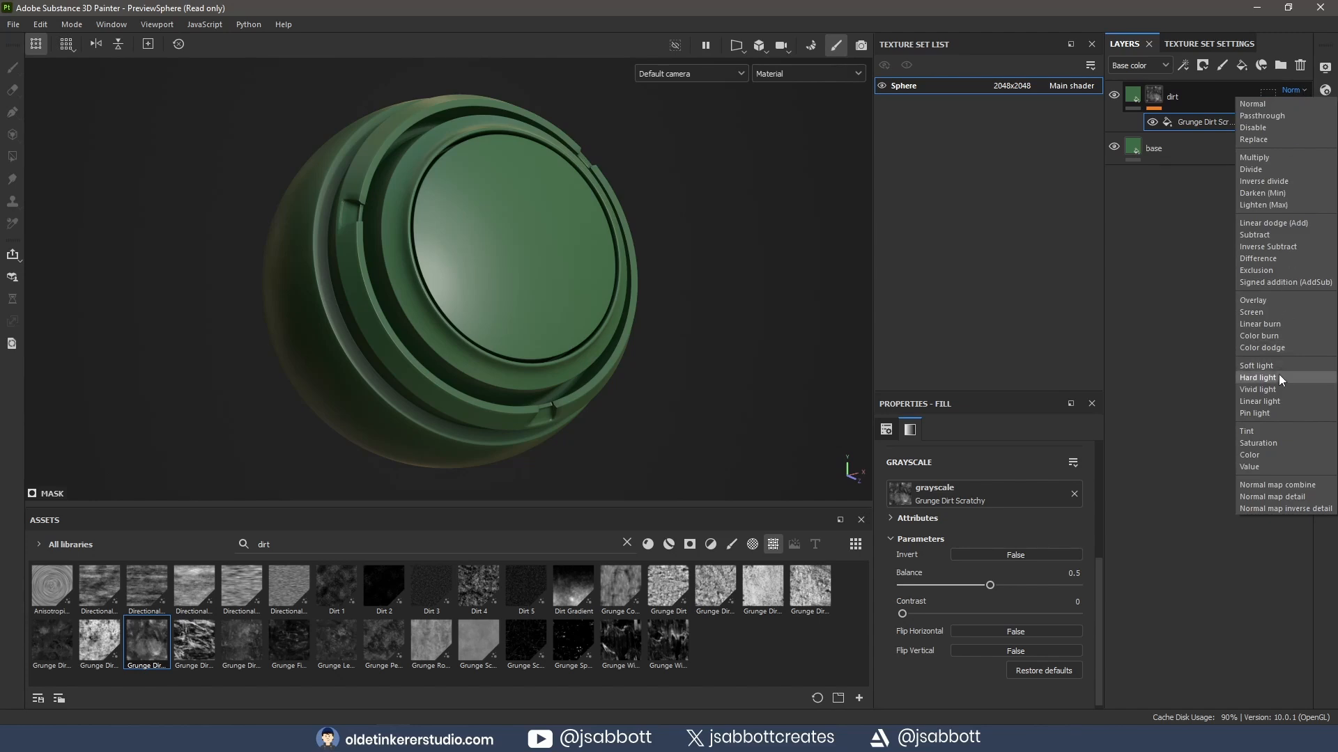
{"action": "left_click", "coordinate": [1264, 378]}
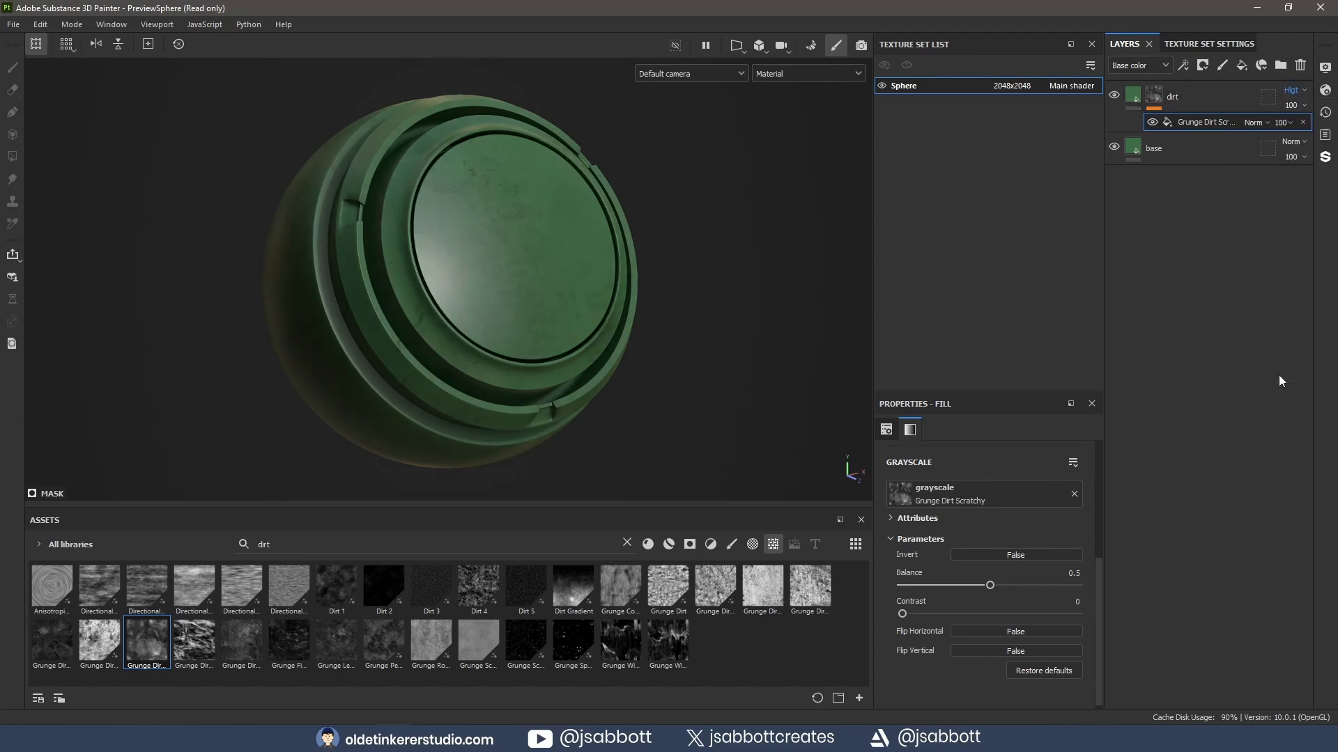
- Tune the grunge mask to roughly 0.42 contrast and 0.58 balance for more visible grime
{"action": "double_click", "coordinate": [1202, 122]}
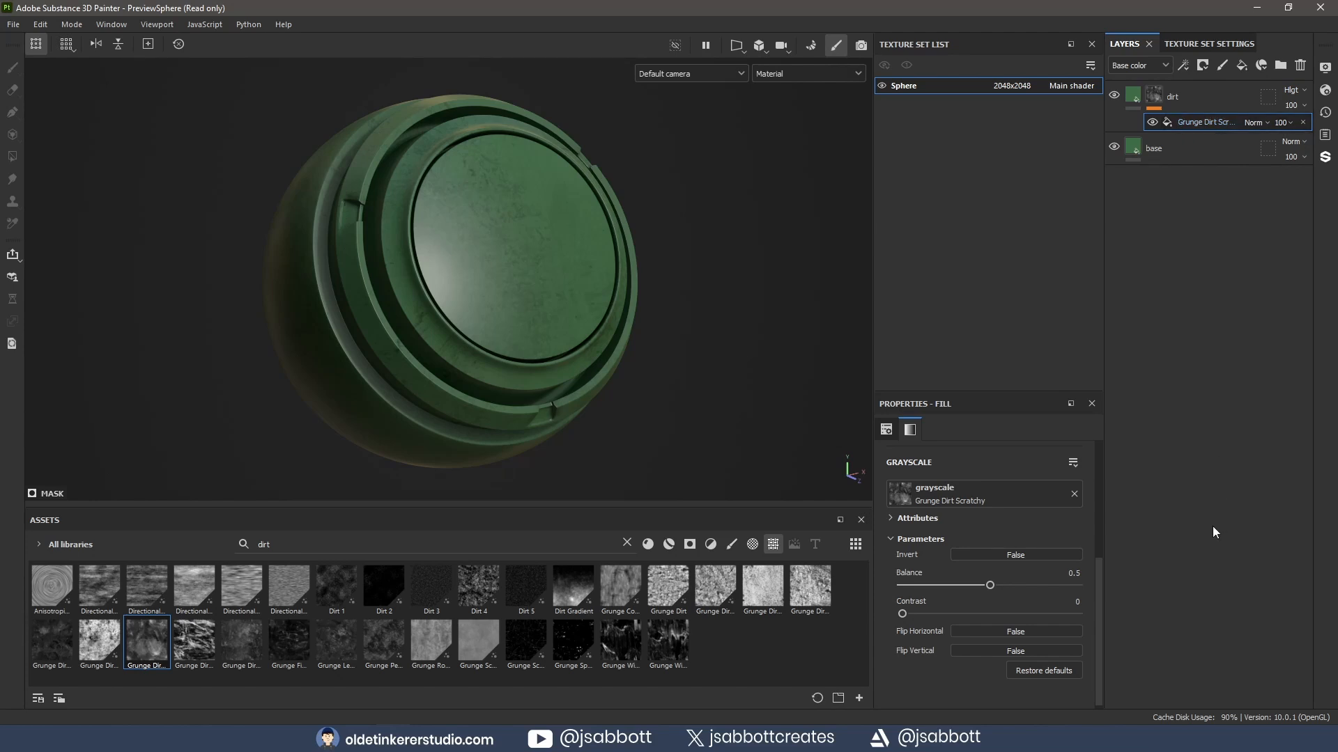
{"action": "mouse_move", "coordinate": [1168, 545]}
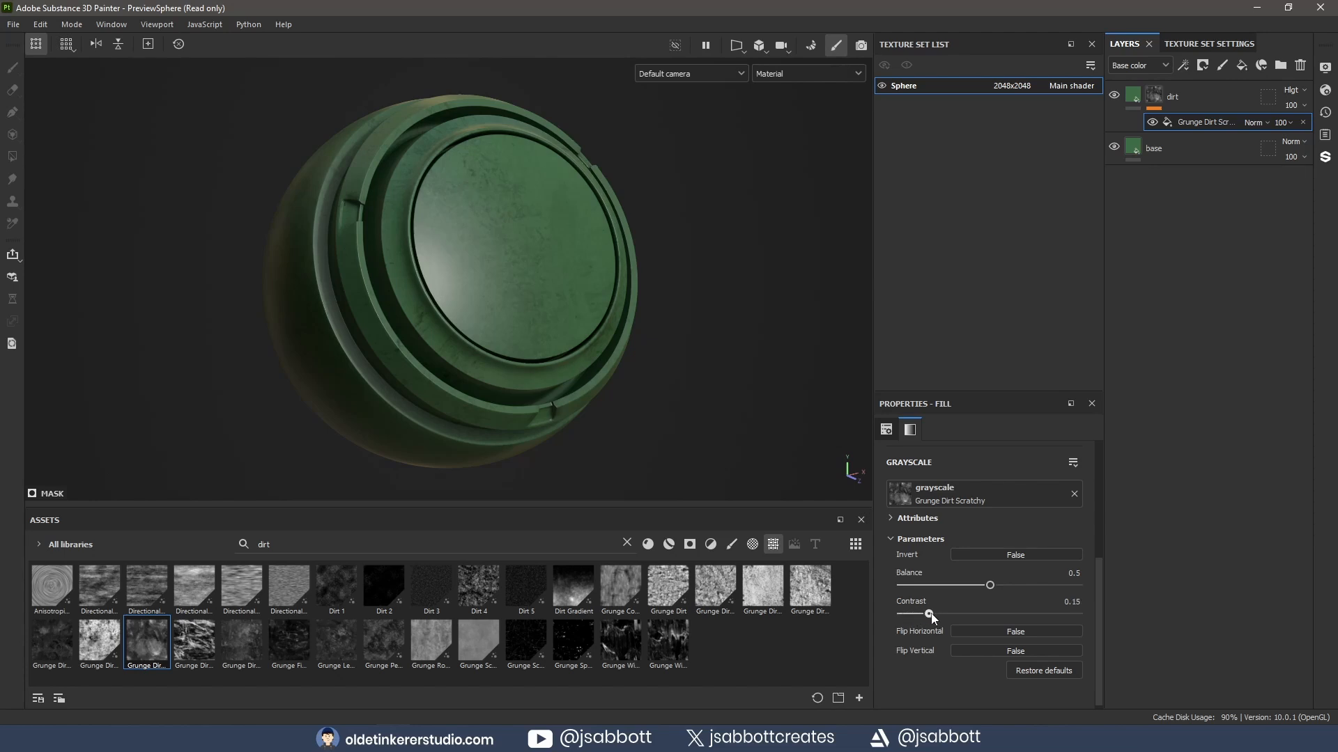
{"action": "left_click_drag", "start_coordinate": [929, 614], "coordinate": [969, 615]}
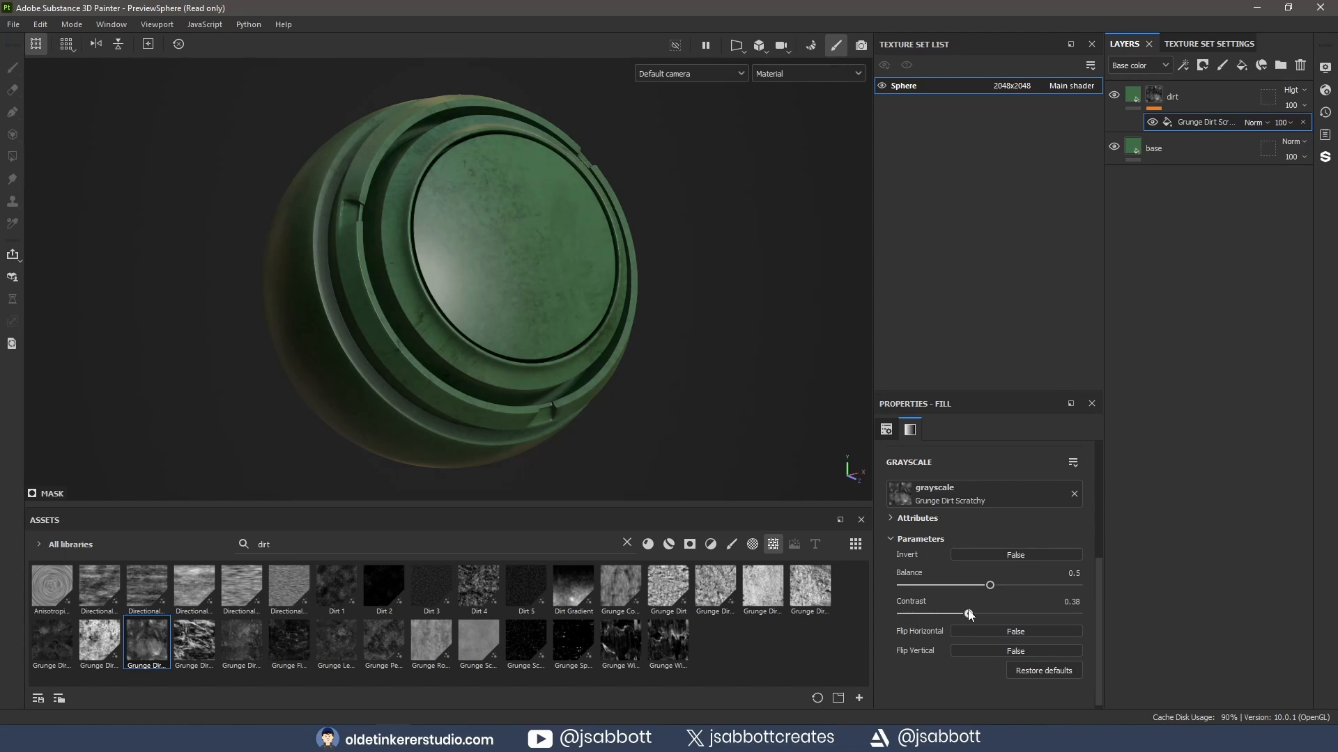
{"action": "left_click_drag", "start_coordinate": [968, 614], "coordinate": [989, 613]}
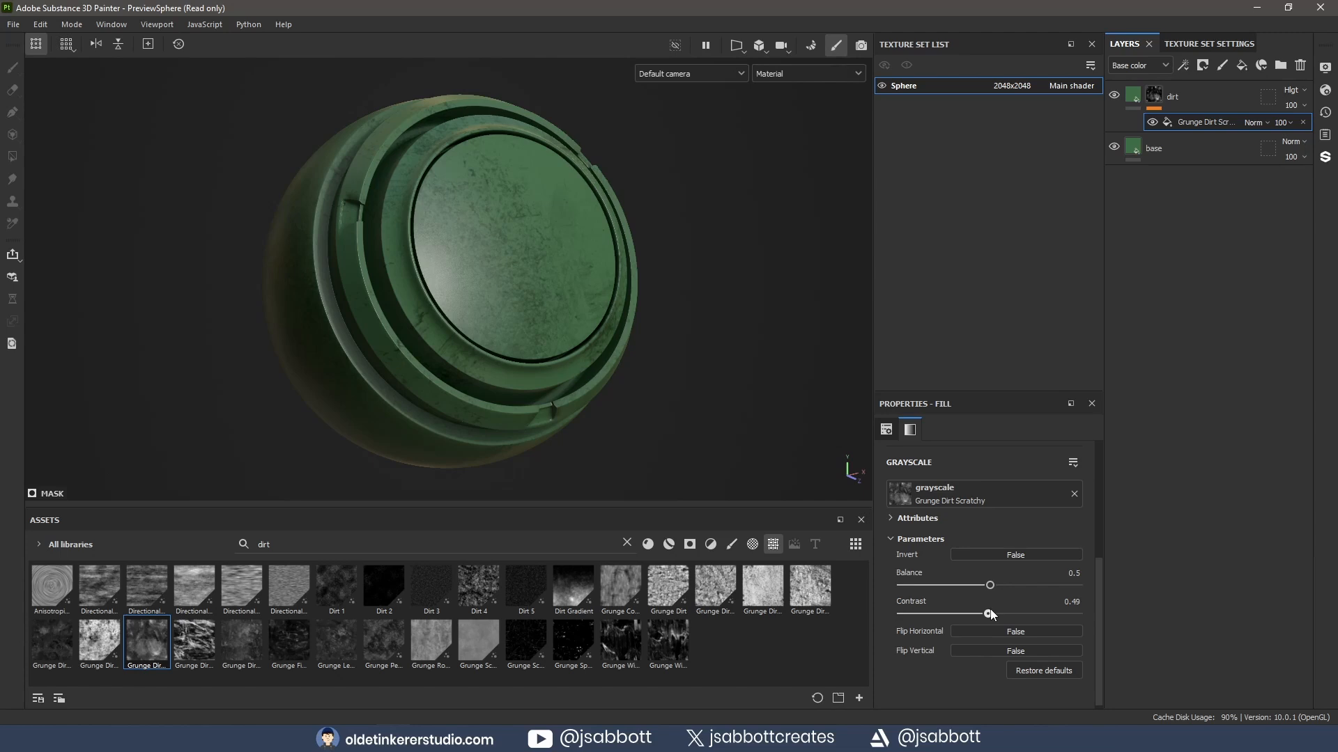
{"action": "left_click_drag", "start_coordinate": [989, 585], "coordinate": [994, 585]}
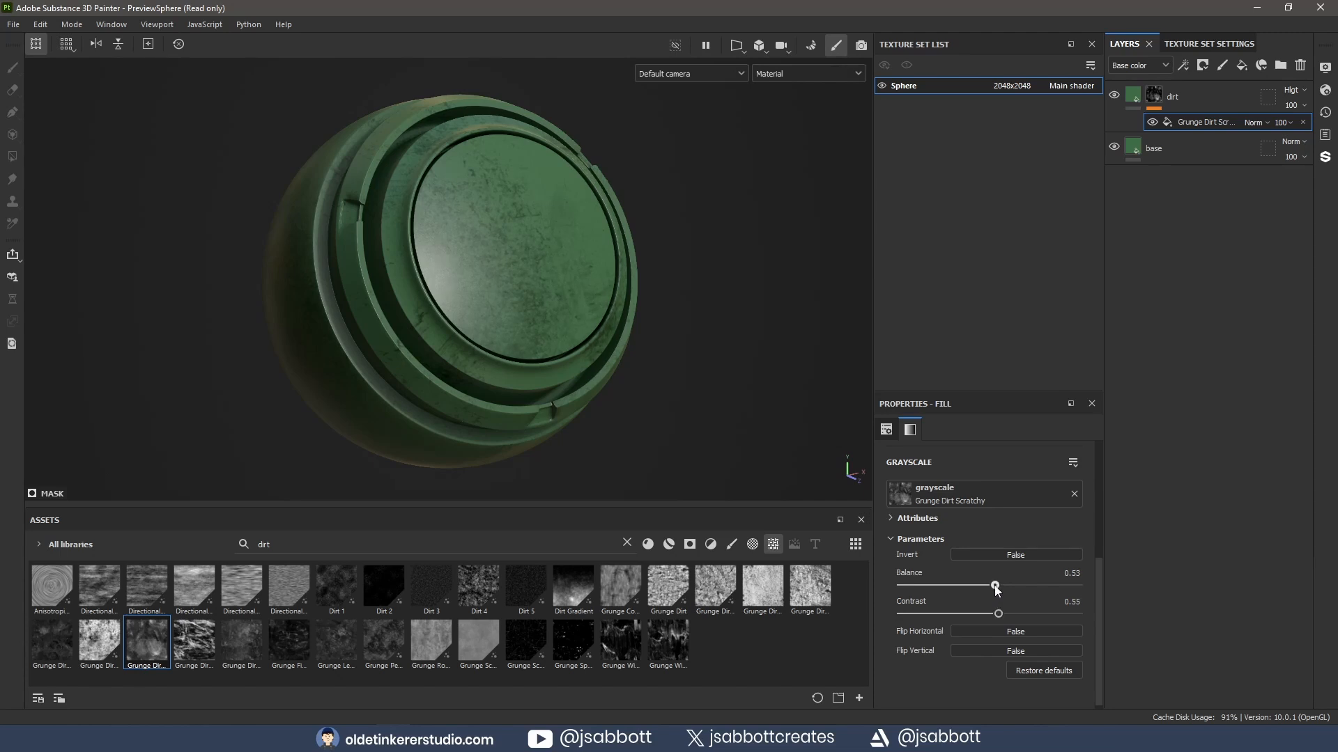
{"action": "left_click_drag", "start_coordinate": [994, 587], "coordinate": [1004, 587]}
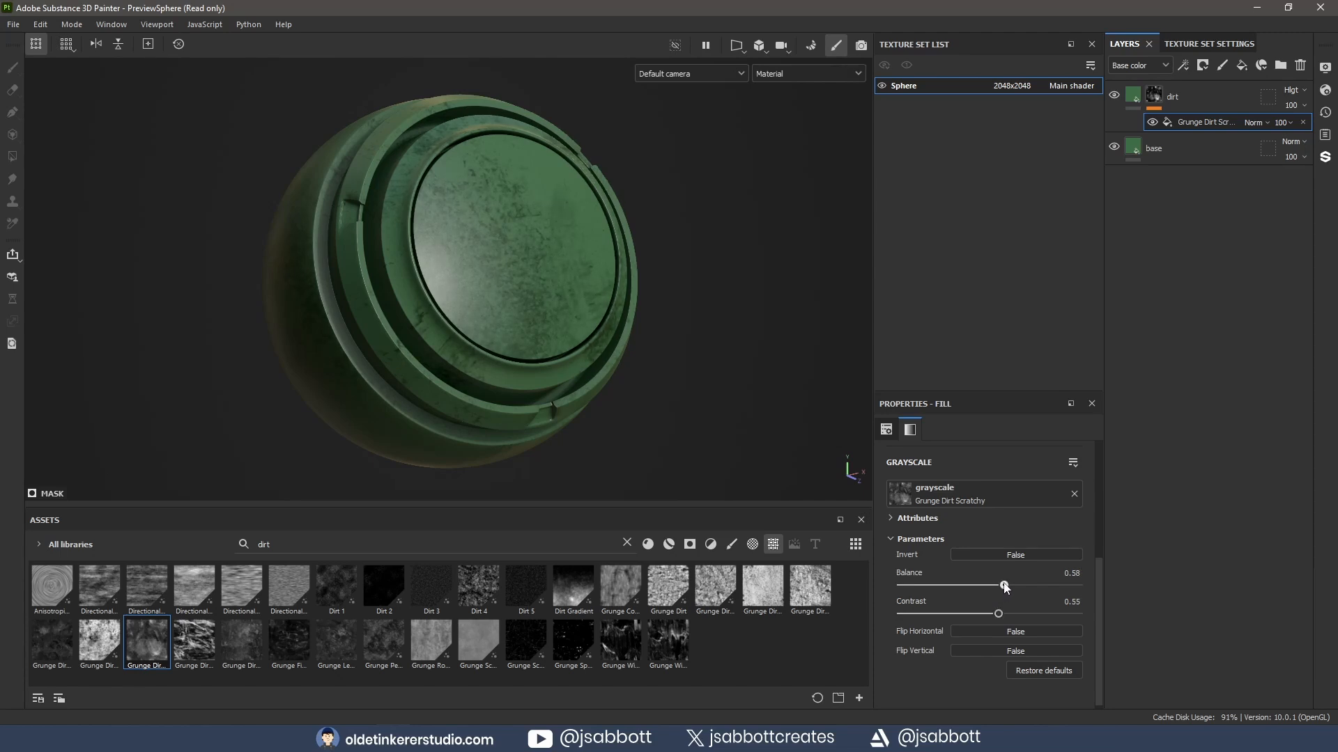
{"action": "left_click_drag", "start_coordinate": [999, 613], "coordinate": [985, 613]}
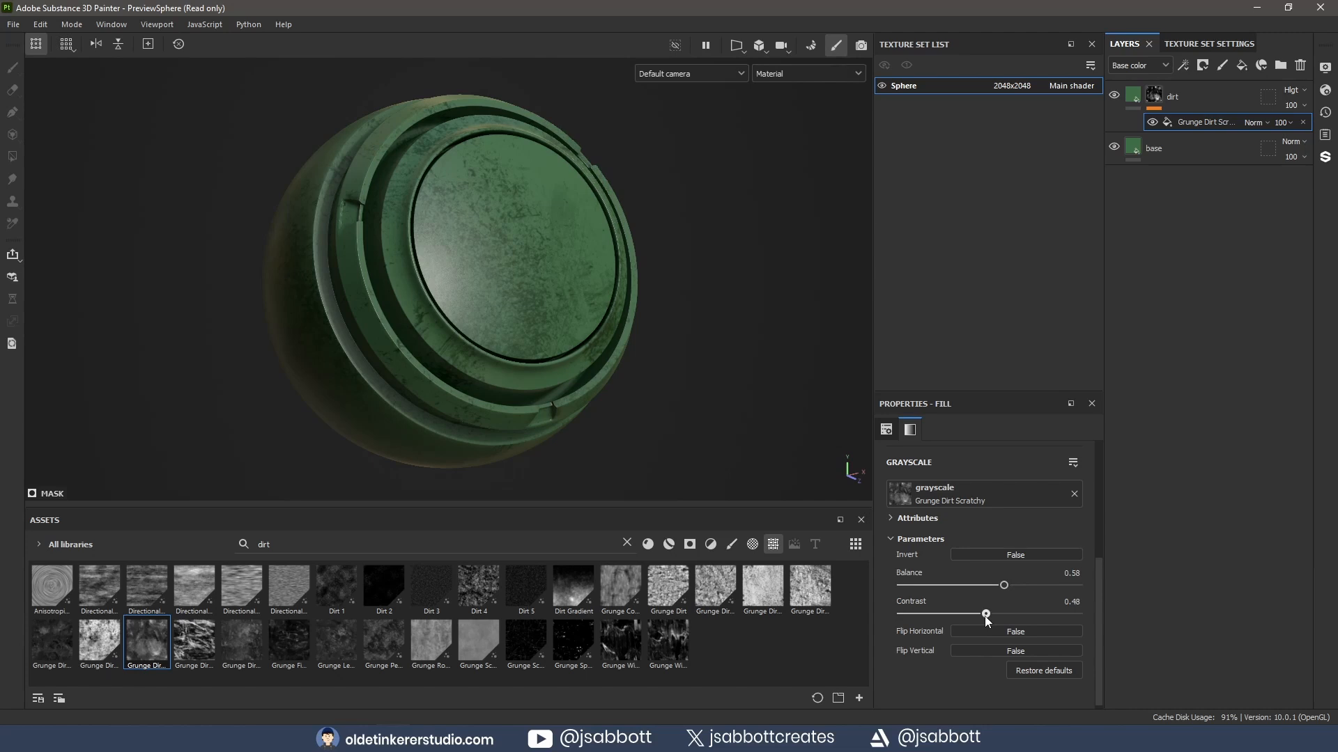
{"action": "left_click_drag", "start_coordinate": [986, 615], "coordinate": [978, 615]}
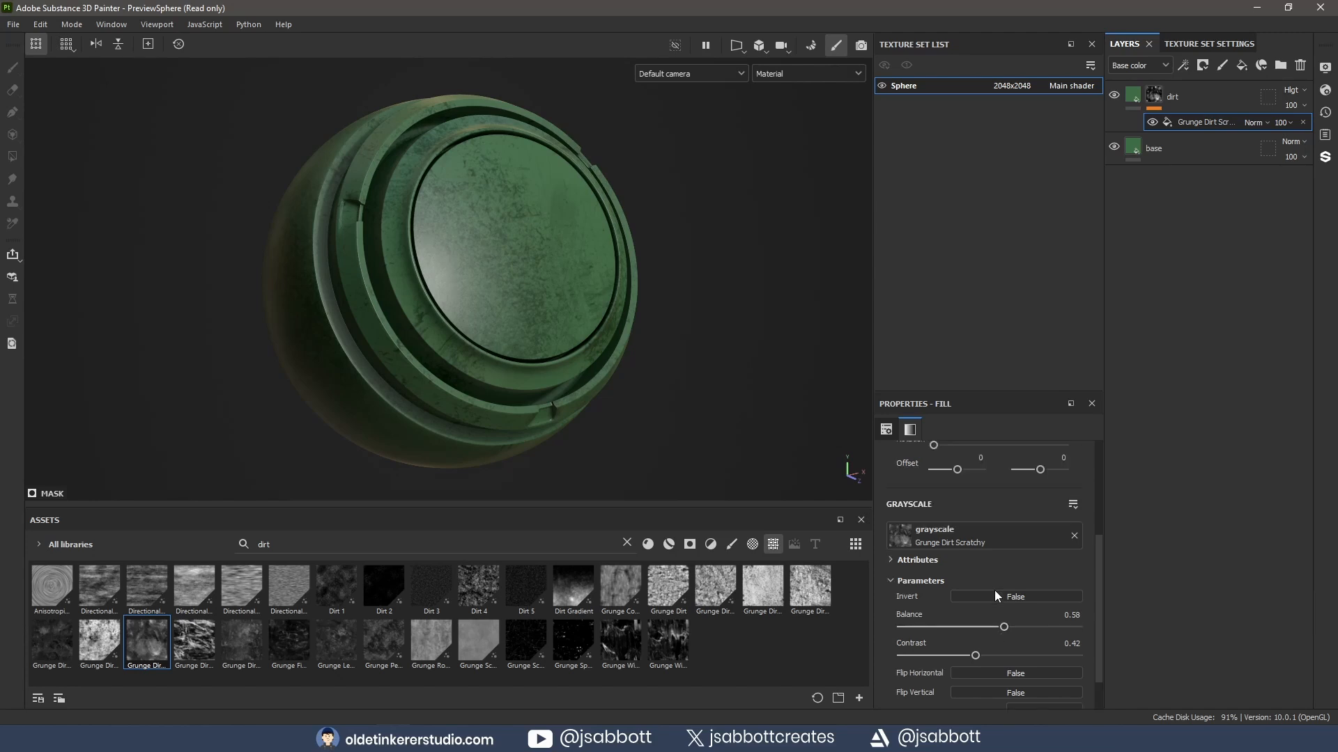
- Offset the grunge texture's UV position to 0.4 on one axis and nudge the other
{"action": "left_click_drag", "start_coordinate": [956, 469], "coordinate": [959, 469]}
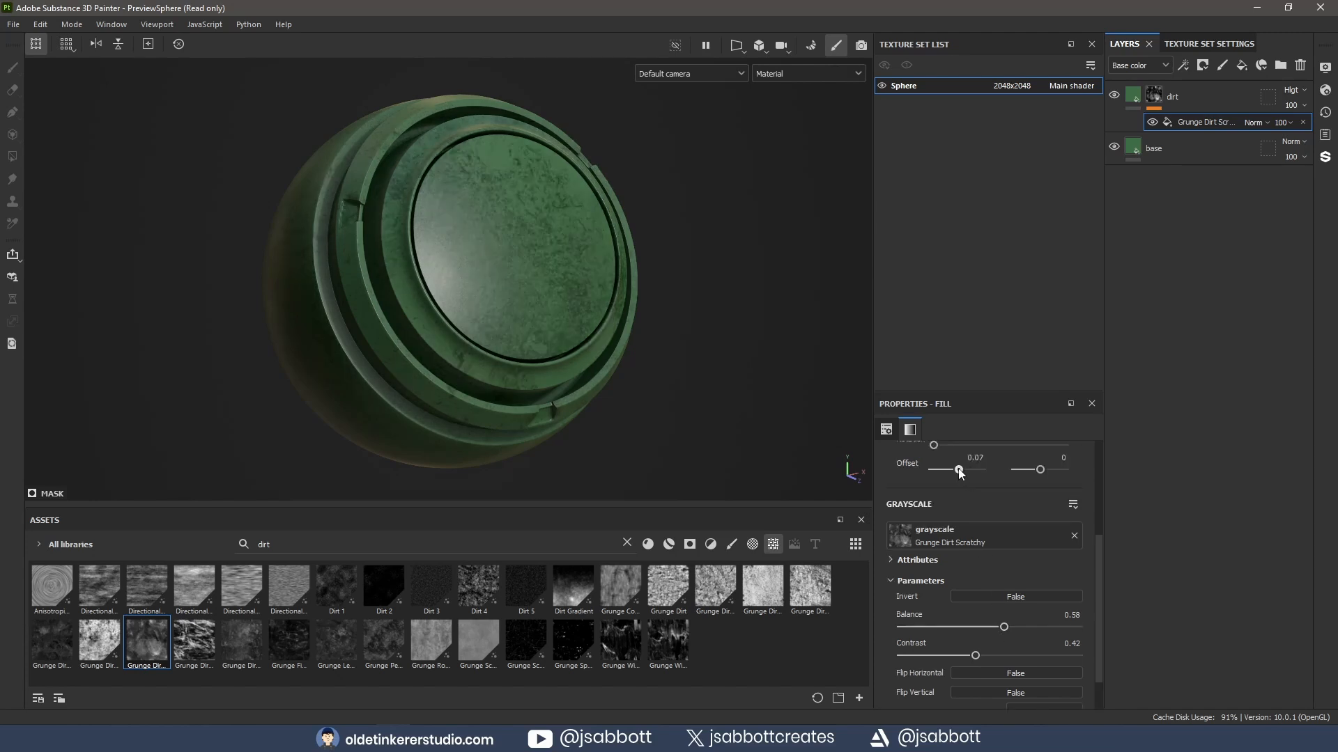
{"action": "left_click_drag", "start_coordinate": [956, 470], "coordinate": [964, 469]}
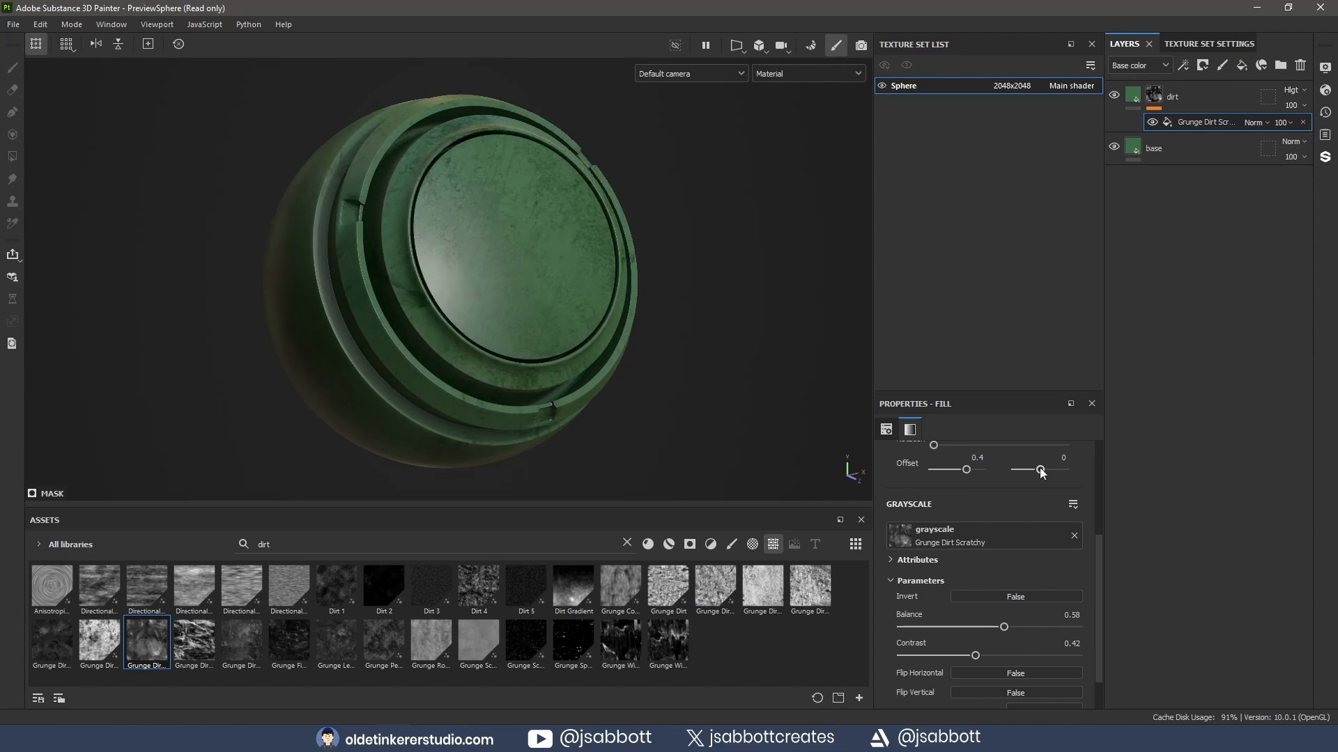
{"action": "left_click_drag", "start_coordinate": [1039, 470], "coordinate": [1043, 469]}
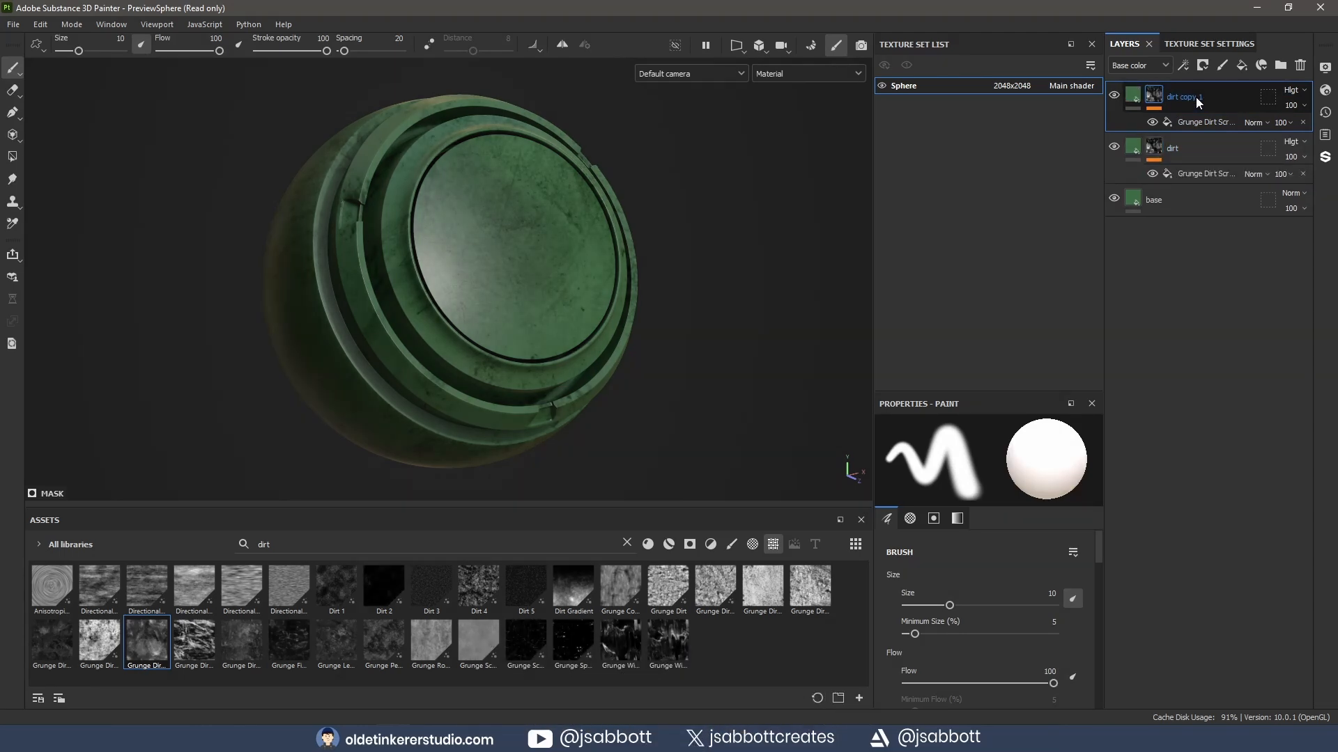
- Name the top layer 'curvature' and add a Curvature generator to its mask
{"action": "type", "text": "curvature"}
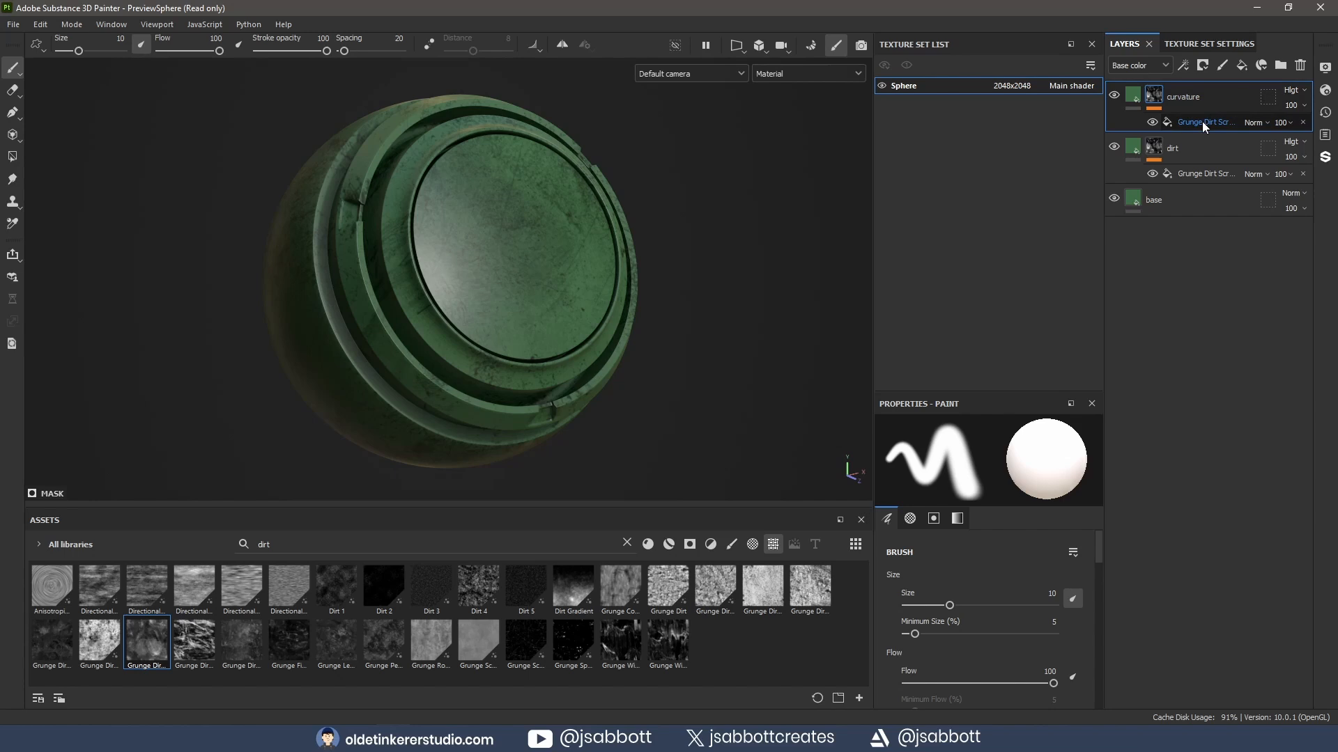
{"action": "mouse_move", "coordinate": [1302, 123]}
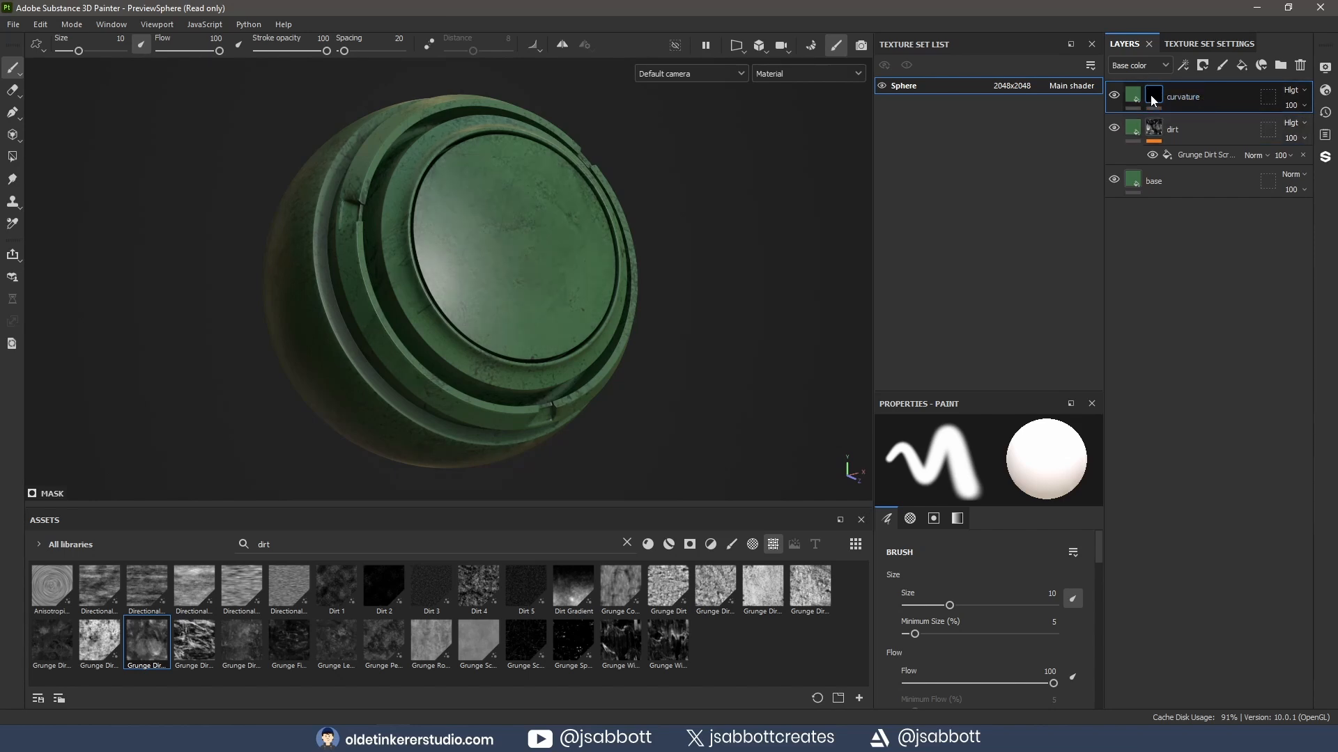
{"action": "right_click", "coordinate": [1182, 96]}
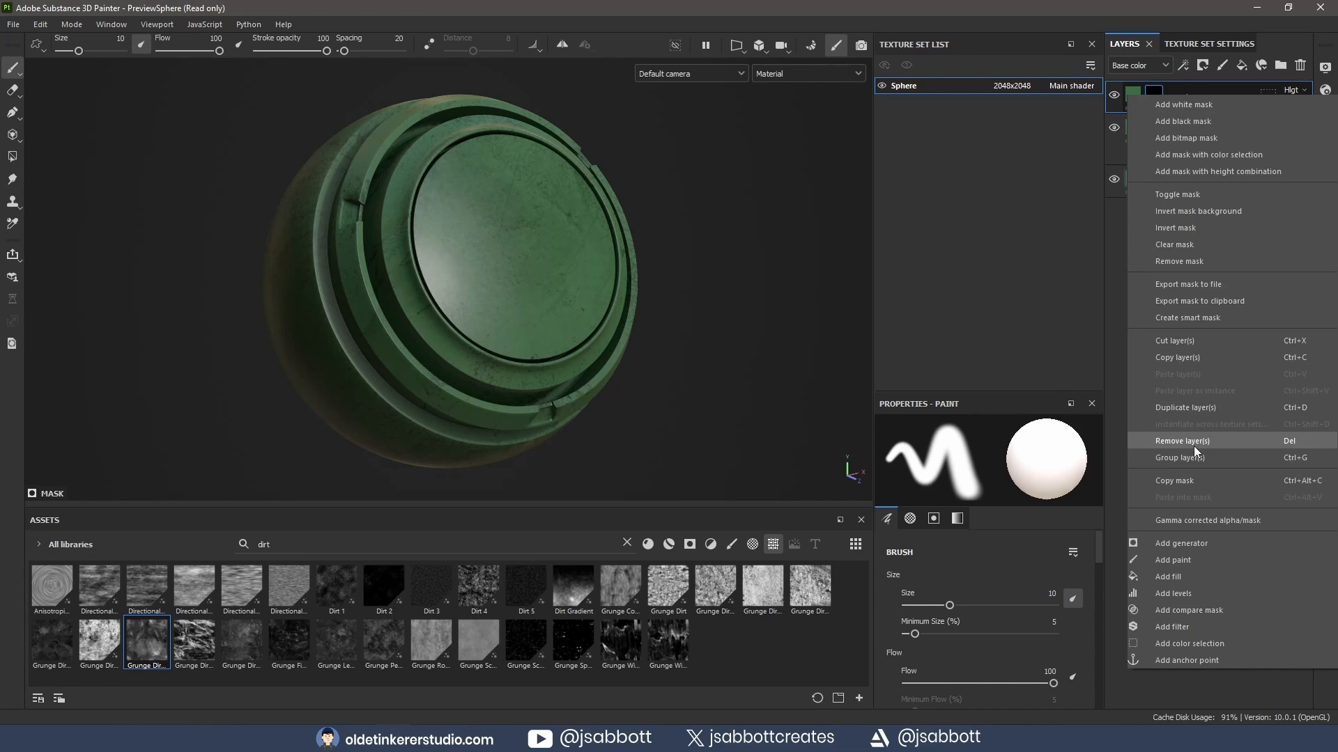
{"action": "left_click", "coordinate": [1173, 542]}
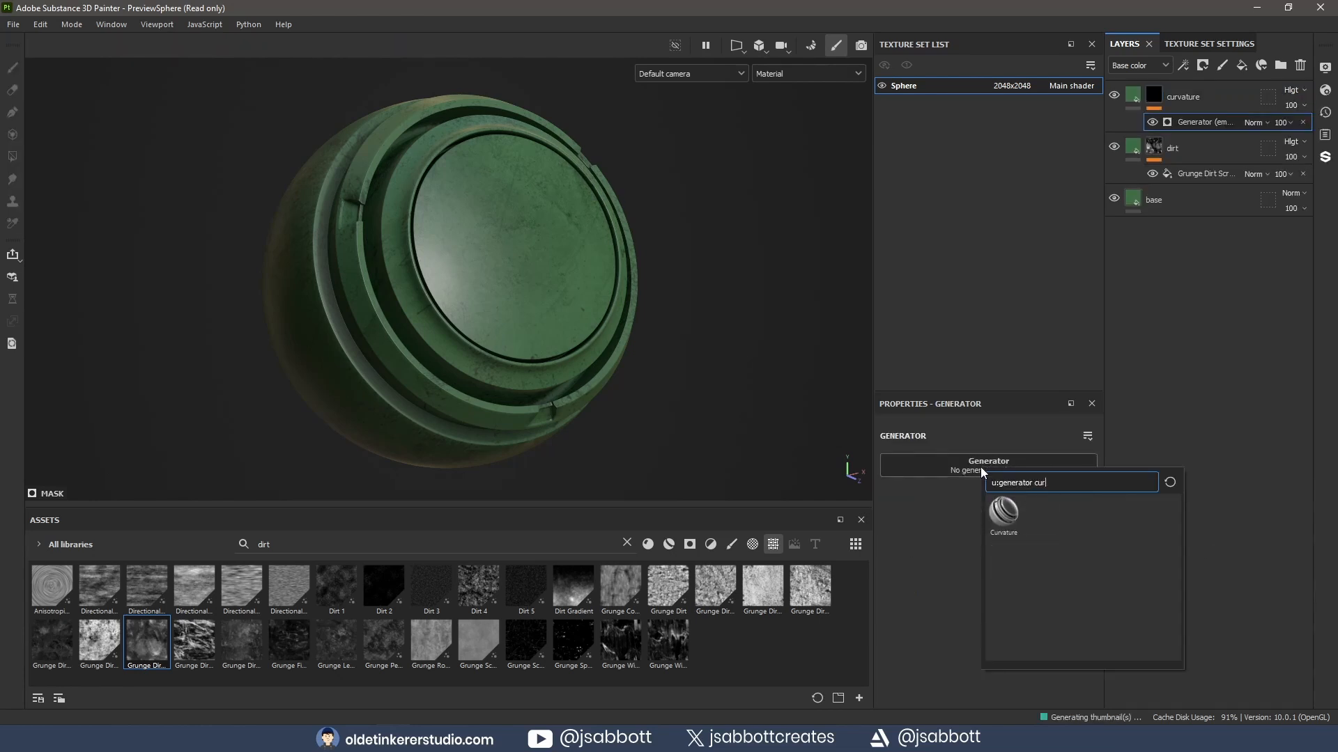
{"action": "left_click", "coordinate": [1003, 511]}
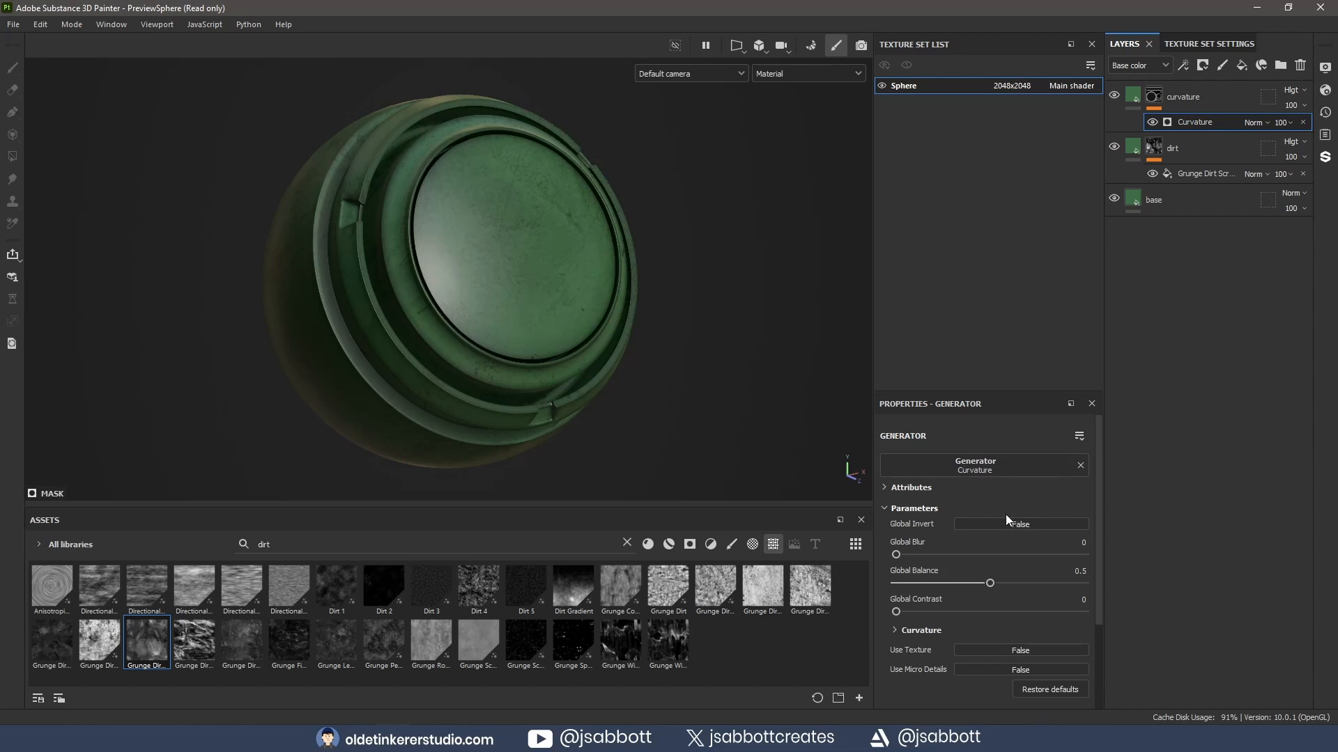
{"action": "left_click", "coordinate": [1291, 89]}
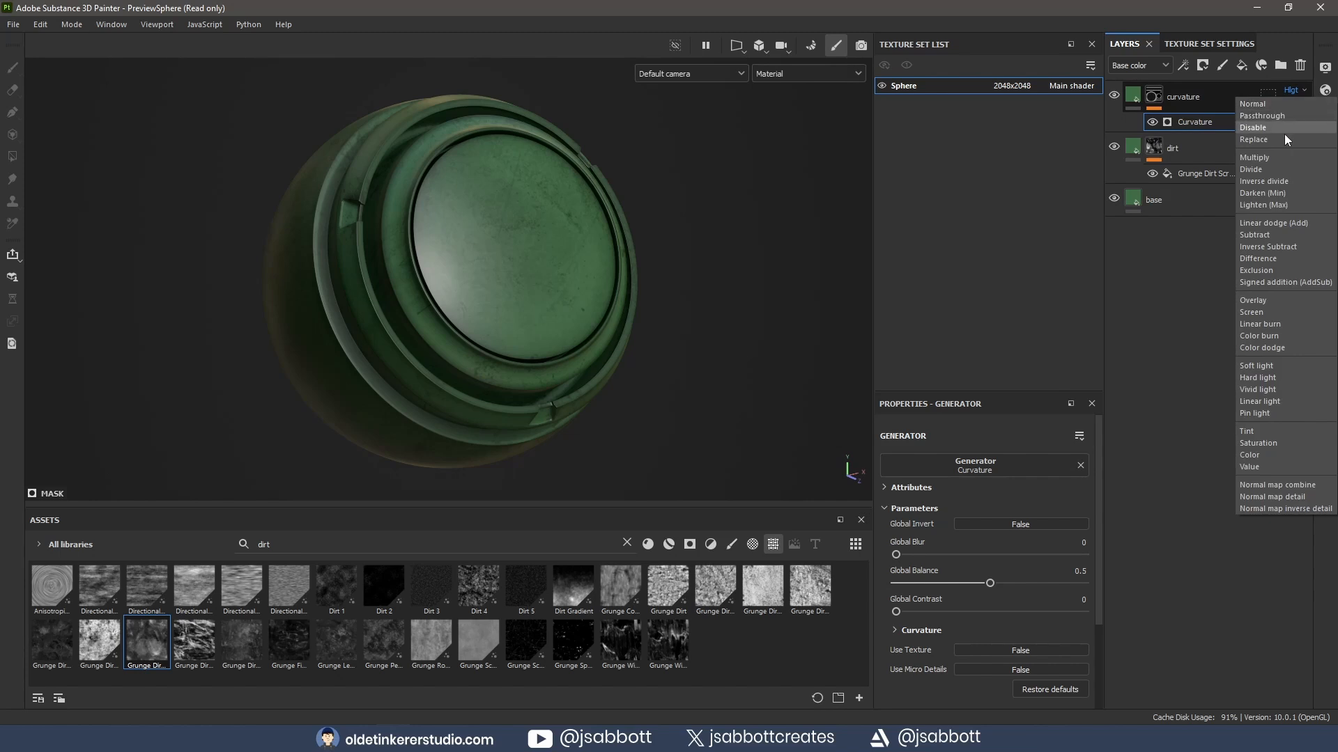
- Blend the curvature layer with Multiply and set its generator to 0.22 contrast and 0.63 balance
{"action": "left_click", "coordinate": [1254, 157]}
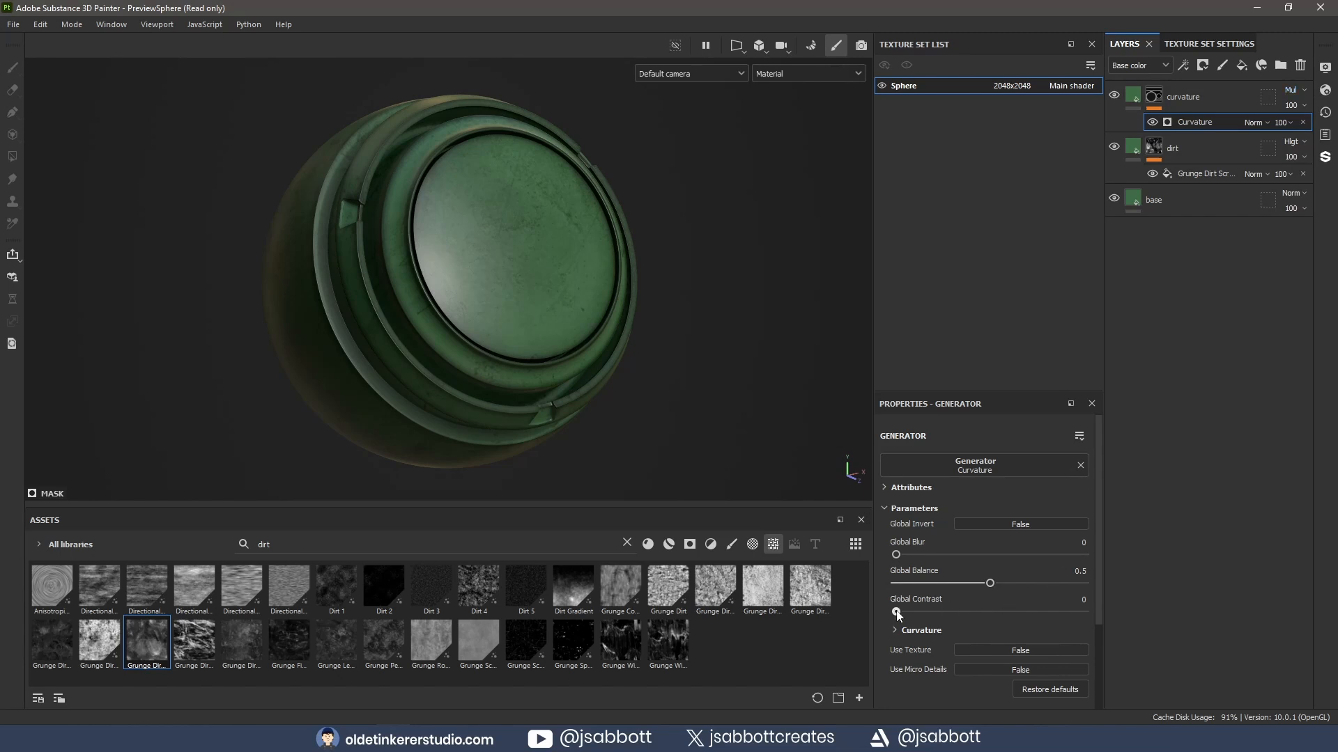
{"action": "left_click_drag", "start_coordinate": [895, 613], "coordinate": [903, 613]}
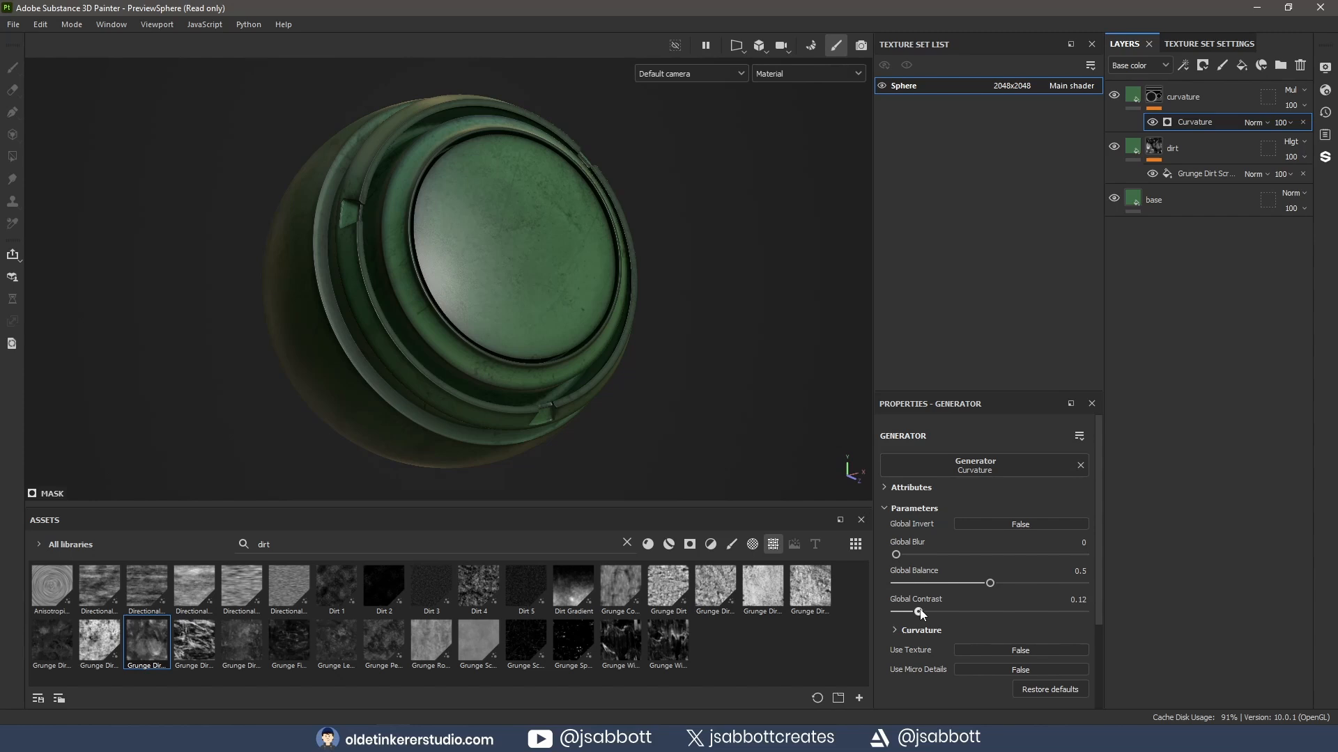
{"action": "left_click_drag", "start_coordinate": [921, 613], "coordinate": [937, 612]}
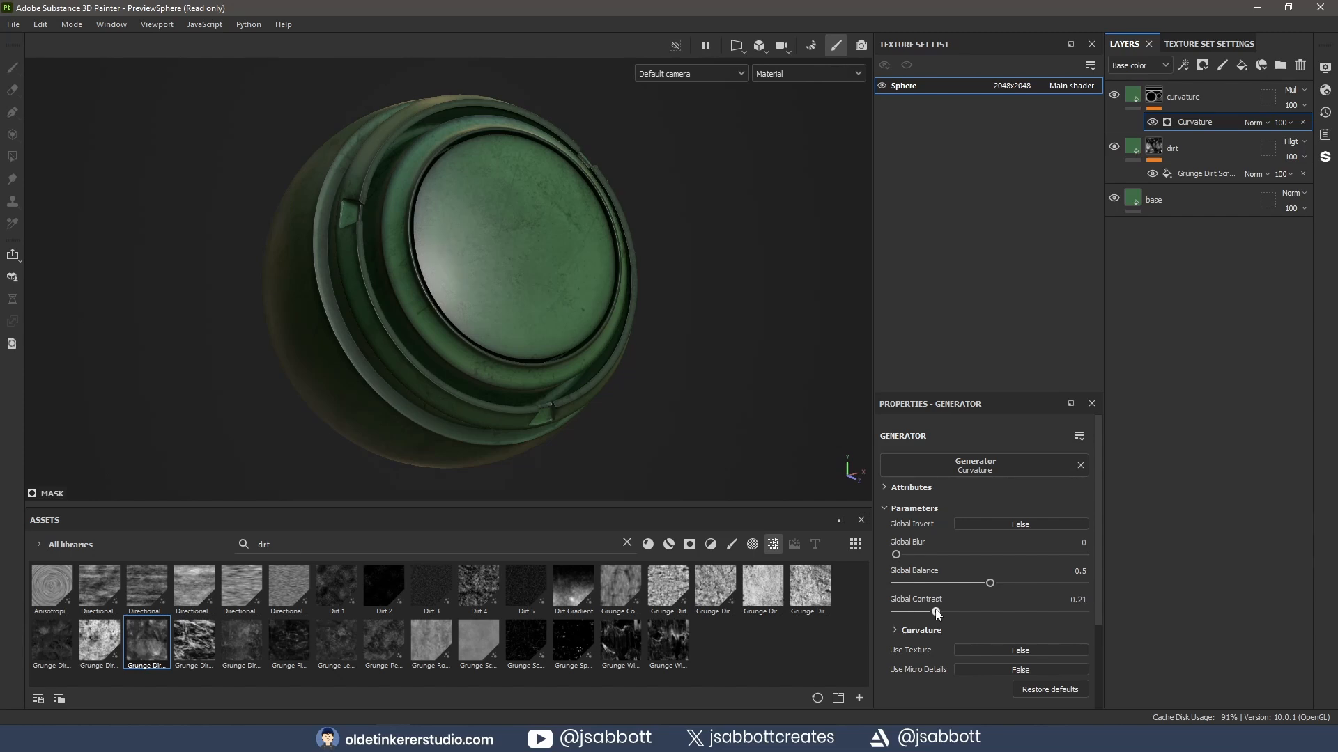
{"action": "left_click_drag", "start_coordinate": [989, 583], "coordinate": [995, 582]}
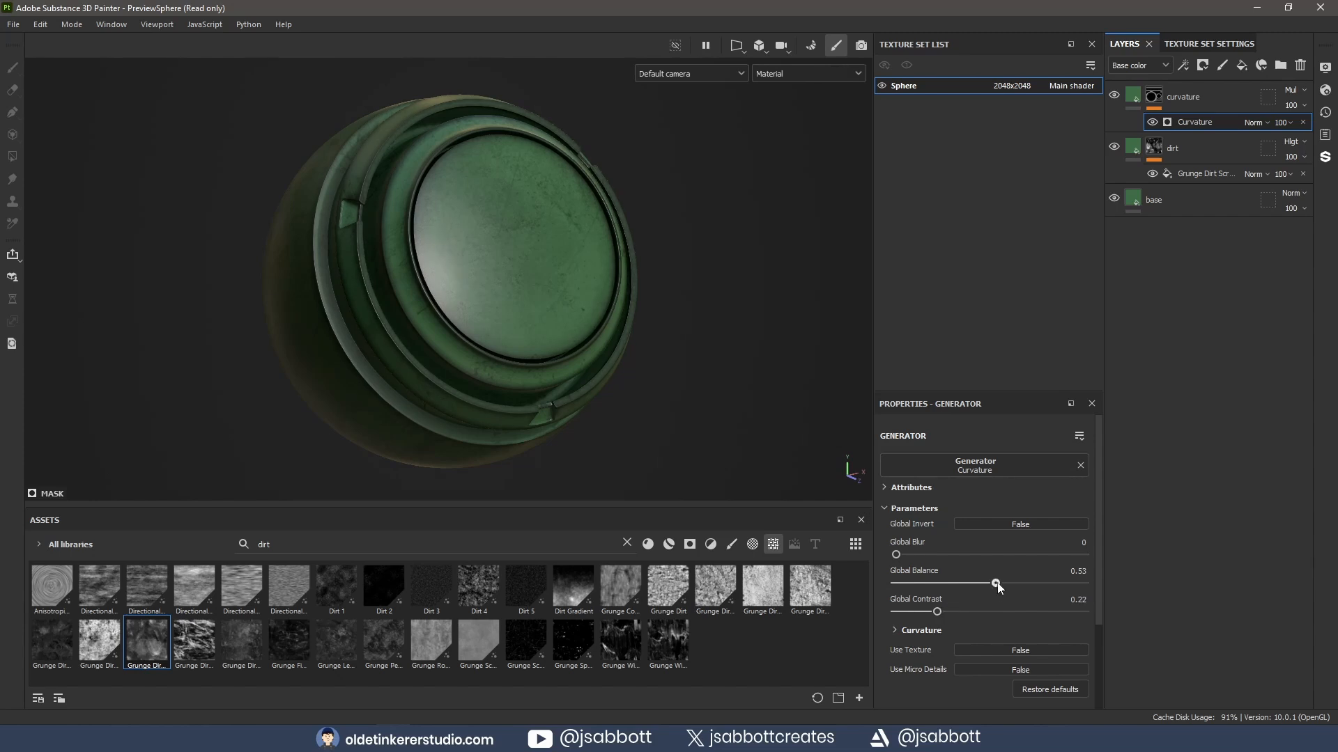
{"action": "left_click_drag", "start_coordinate": [995, 584], "coordinate": [1016, 584]}
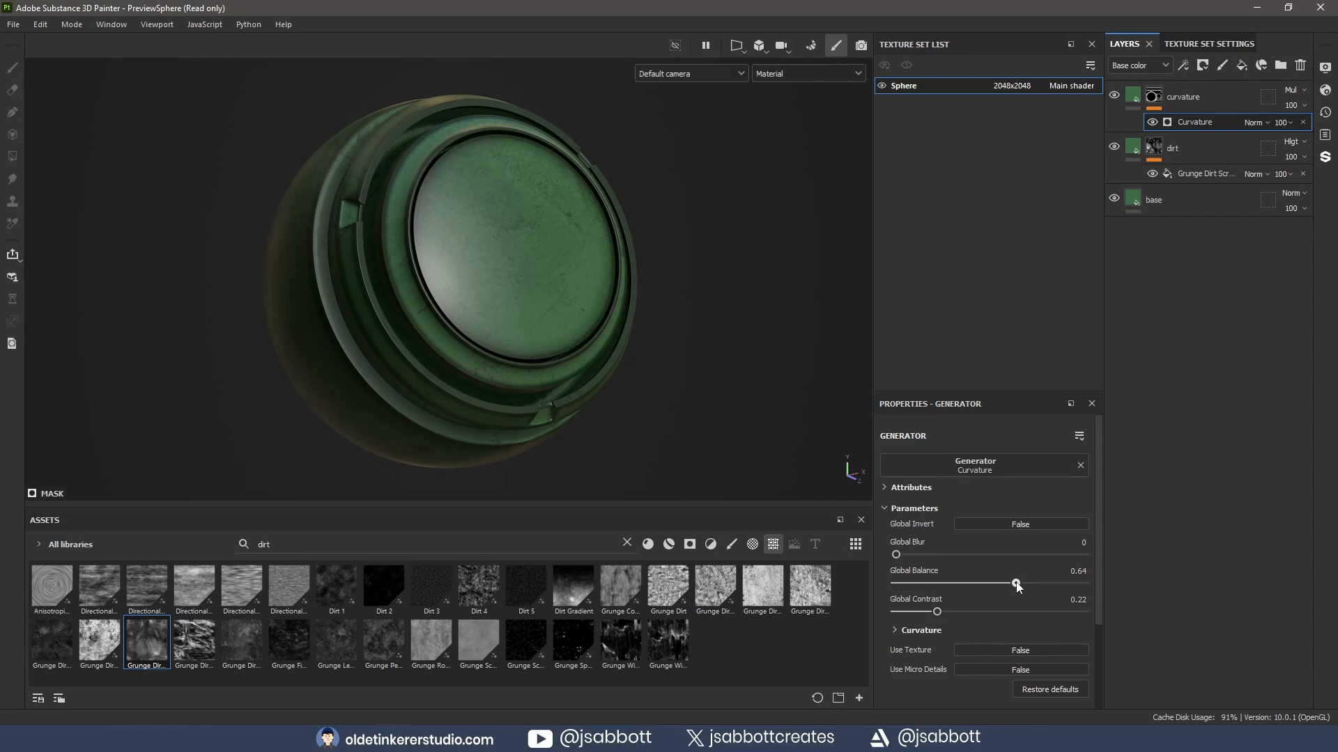
{"action": "left_click_drag", "start_coordinate": [1017, 584], "coordinate": [1015, 584]}
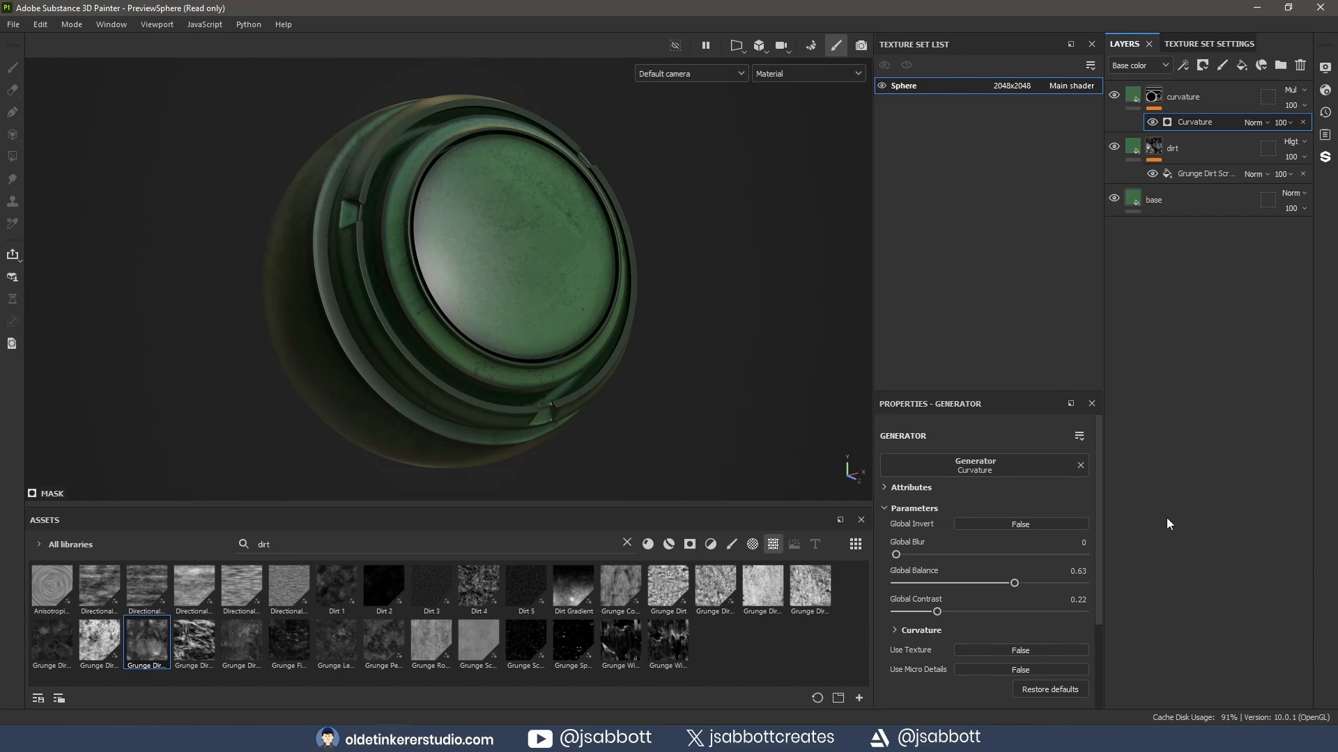
{"action": "mouse_move", "coordinate": [1022, 636]}
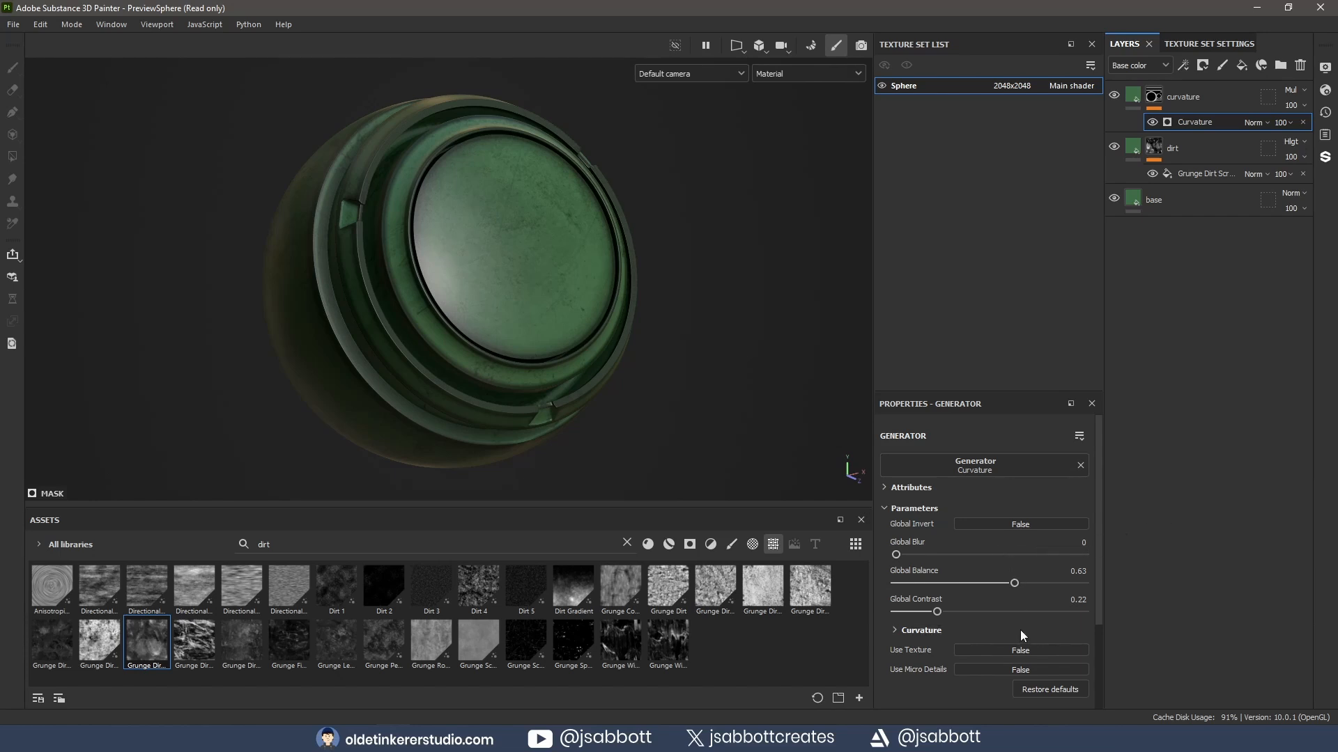
- Enable Use Texture on the Curvature generator and search the assets for grunge textures
{"action": "left_click", "coordinate": [1020, 651]}
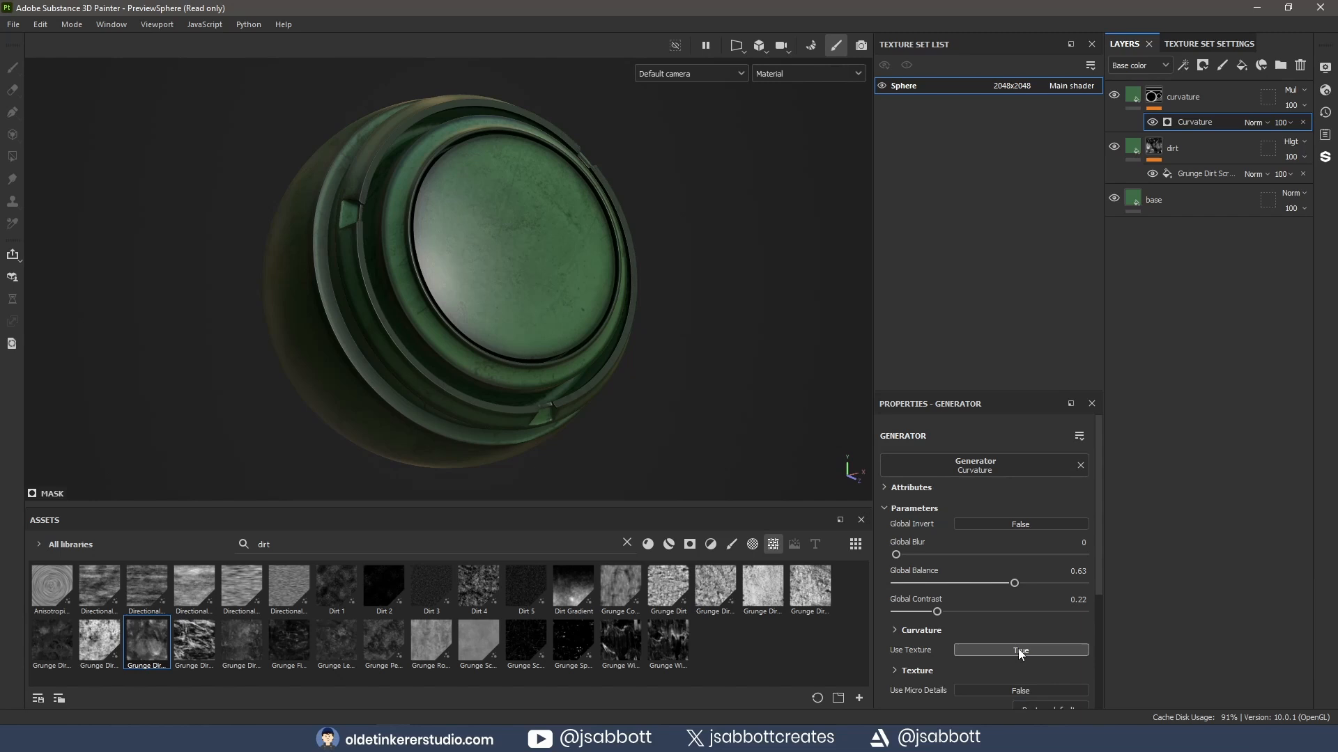
{"action": "left_click", "coordinate": [1020, 651]}
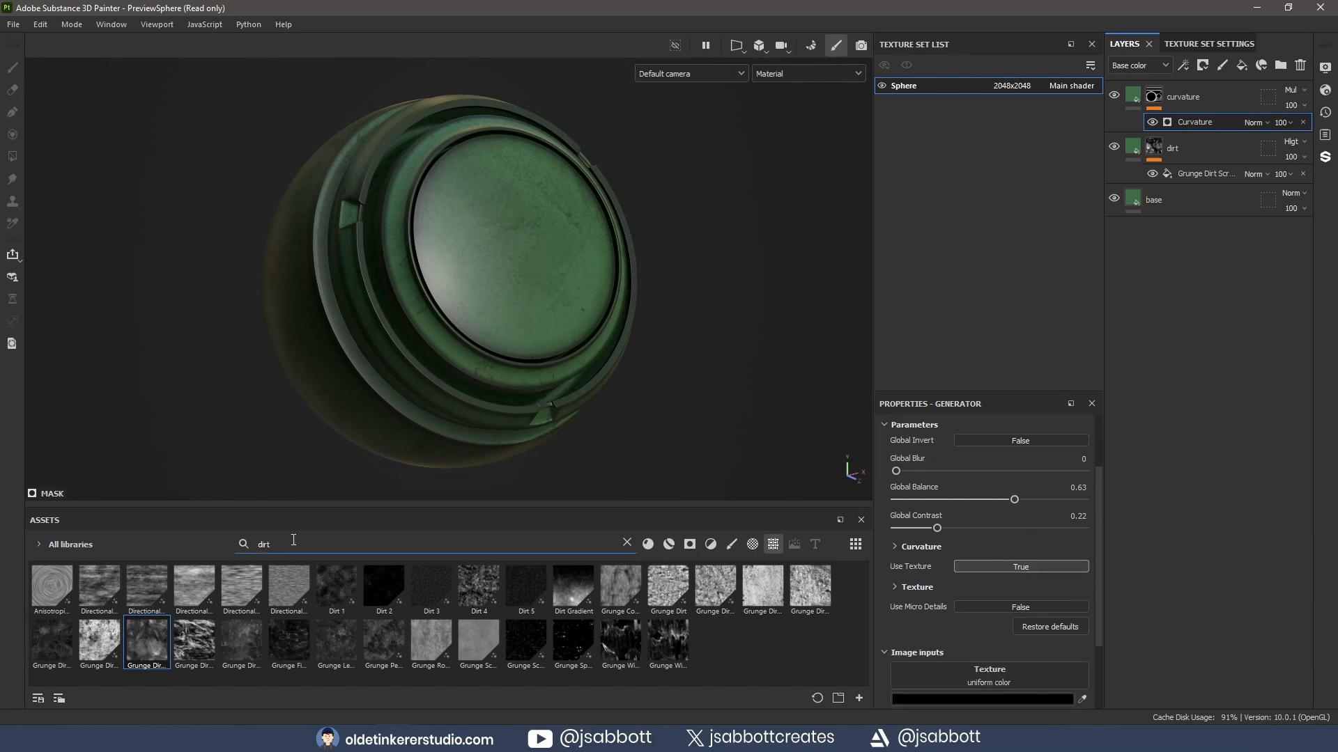
{"action": "type", "text": "grunge"}
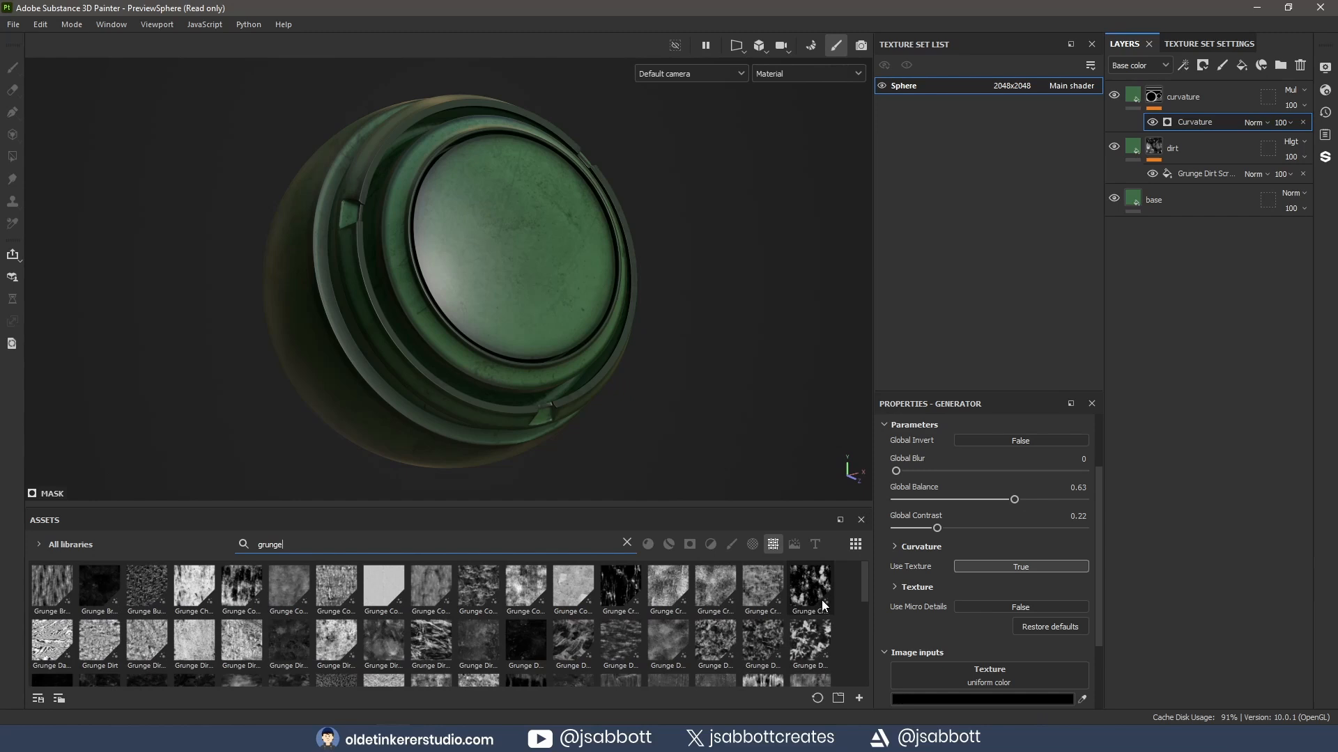
{"action": "mouse_move", "coordinate": [809, 588]}
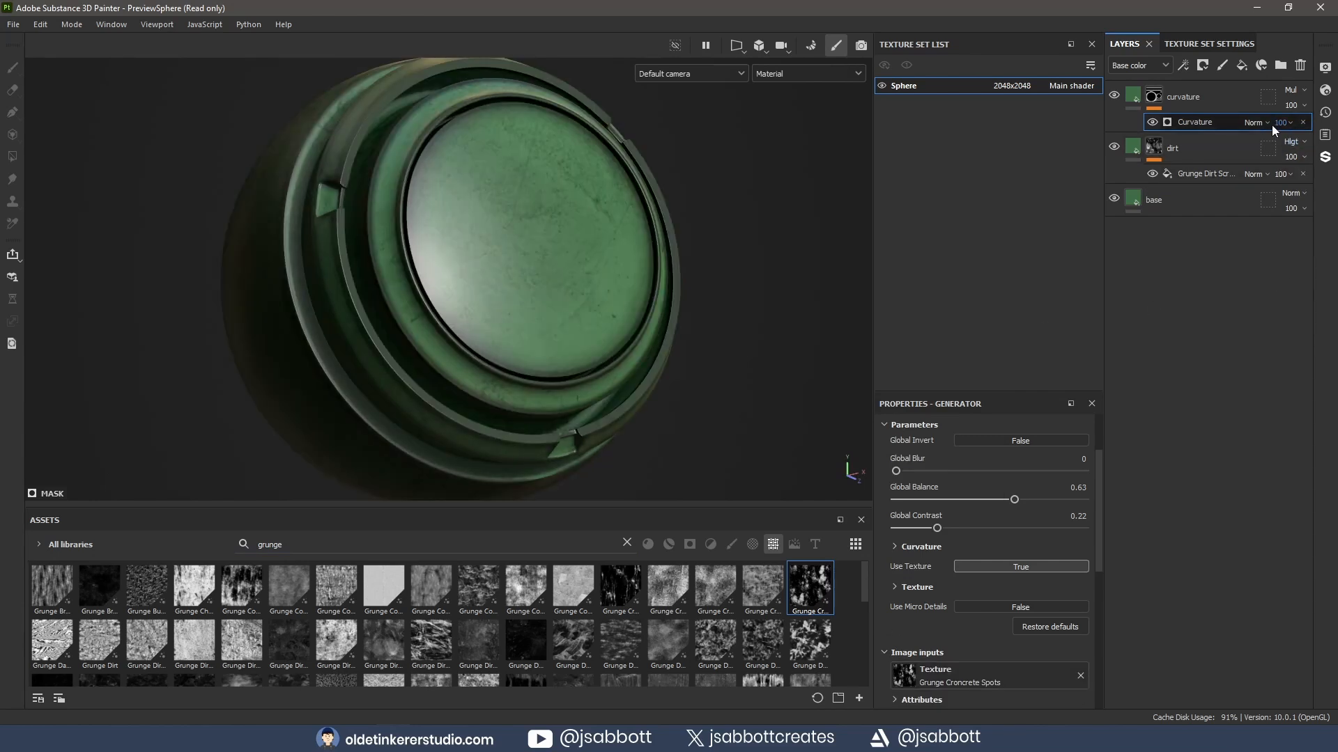
- Set the Curvature generator to Passthrough at 63 opacity and select the curvature layer
{"action": "left_click", "coordinate": [1255, 123]}
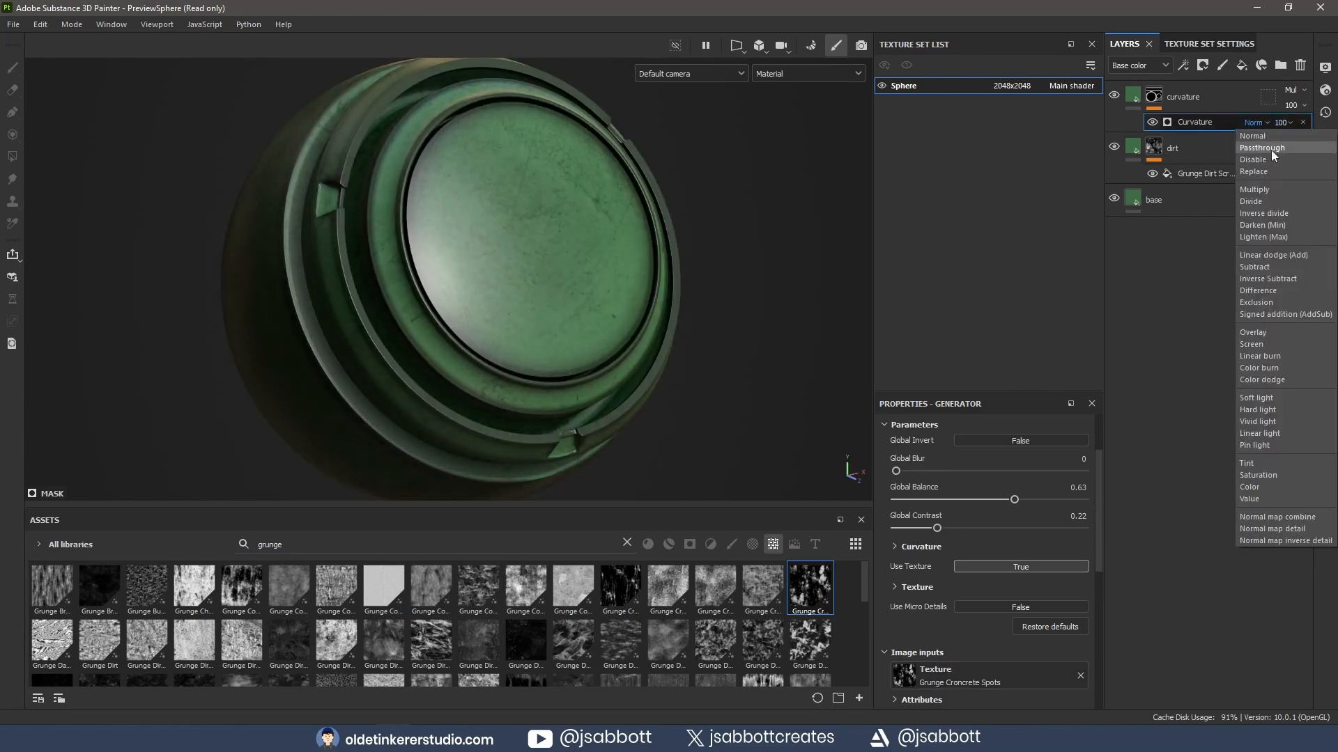
{"action": "left_click", "coordinate": [1262, 147]}
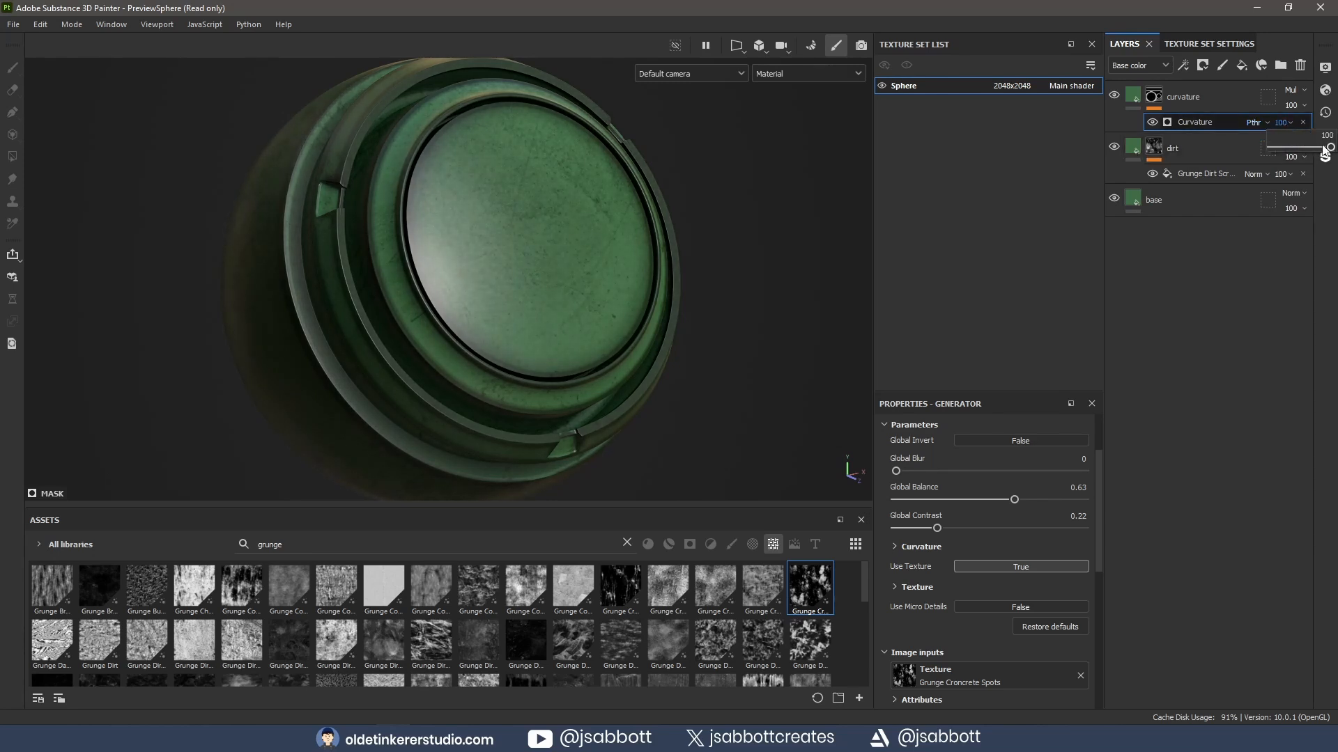
{"action": "left_click_drag", "start_coordinate": [1328, 134], "coordinate": [1306, 134]}
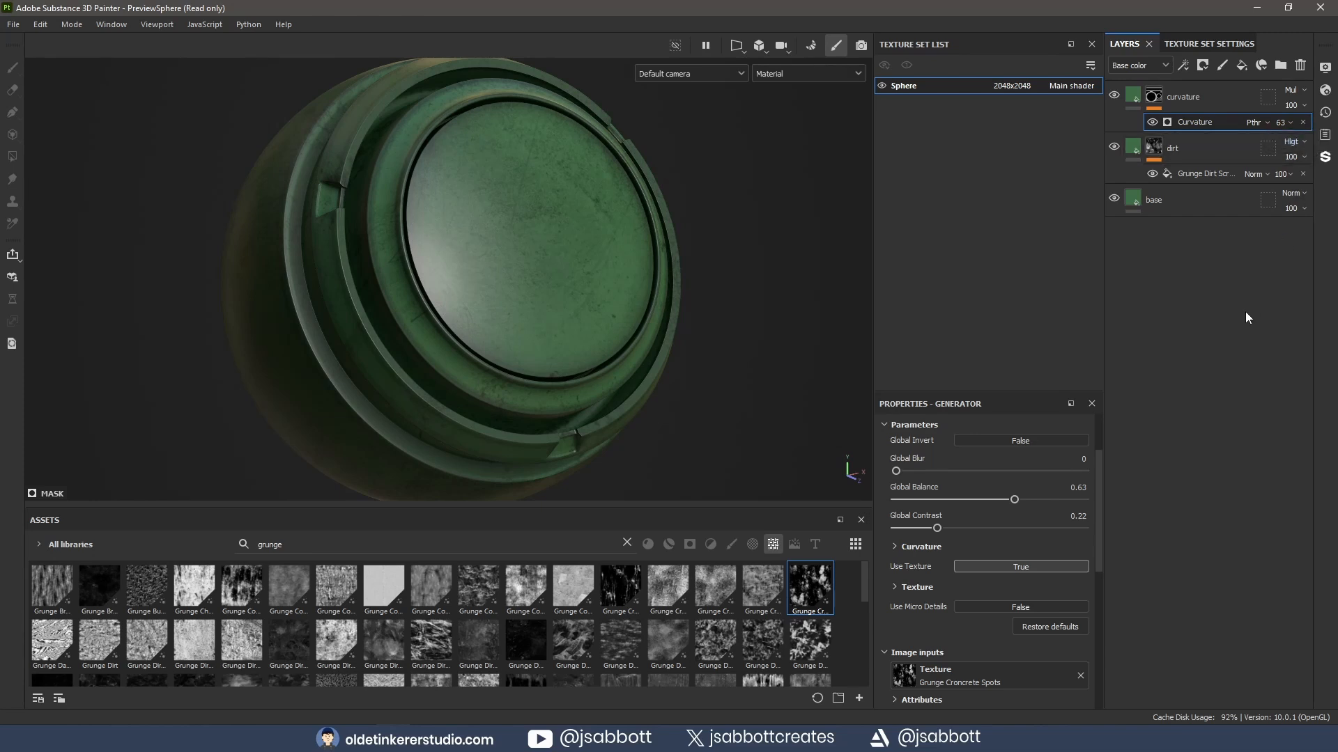
{"action": "left_click", "coordinate": [1133, 96]}
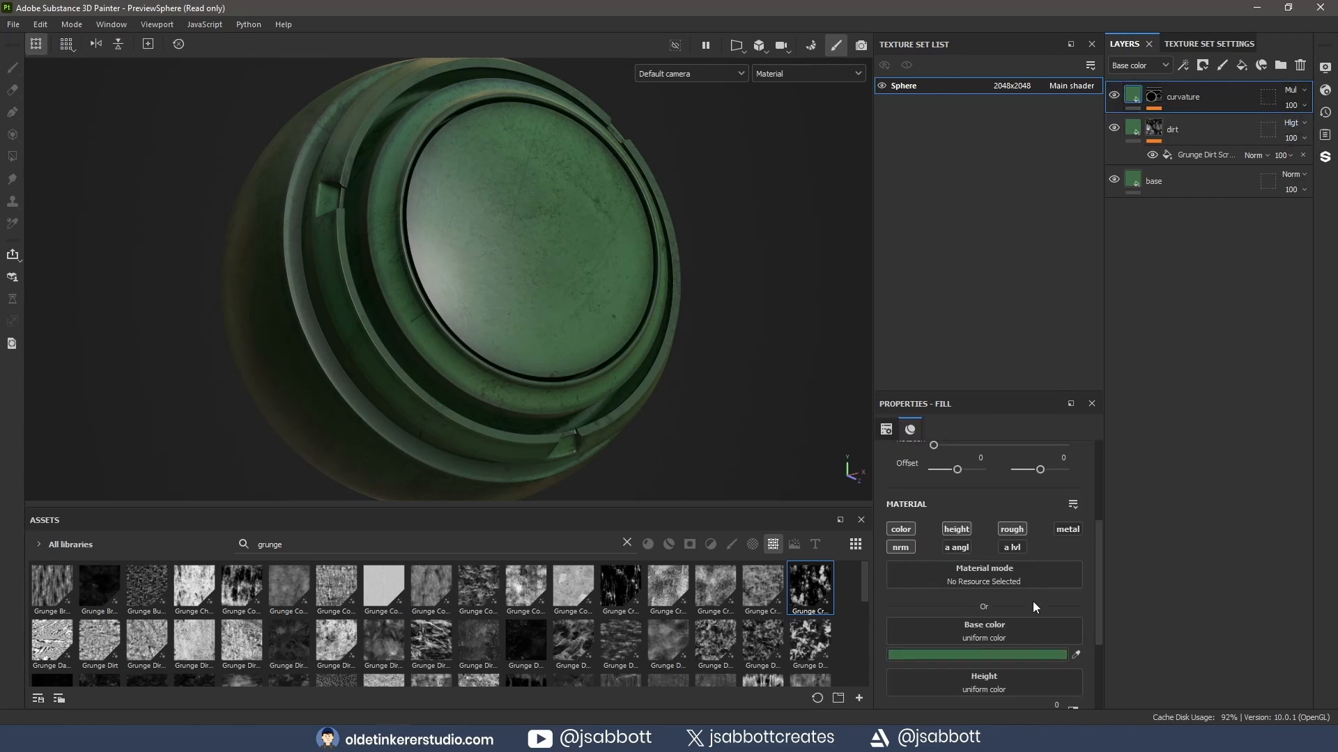
- Set the curvature layer's base colour to a paler green hex value and add an empty folder
{"action": "left_click", "coordinate": [977, 655]}
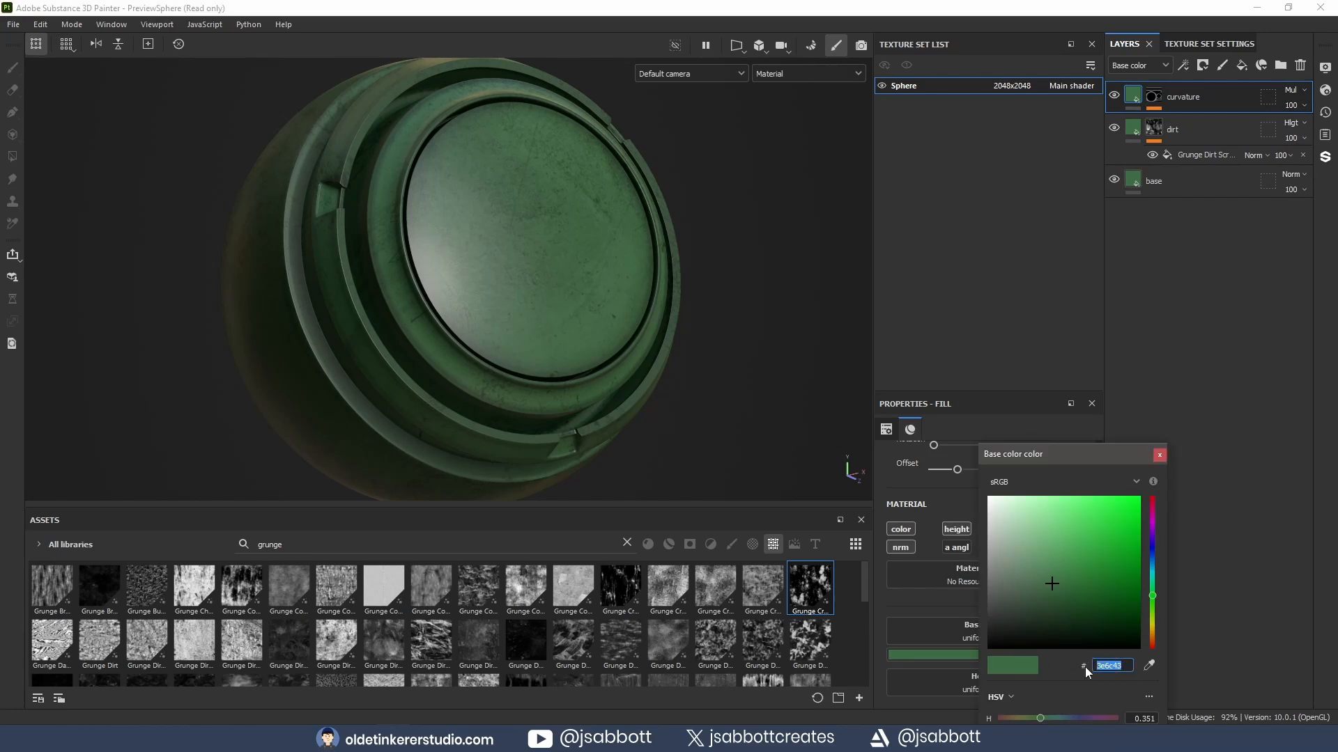
{"action": "left_click", "coordinate": [1021, 559]}
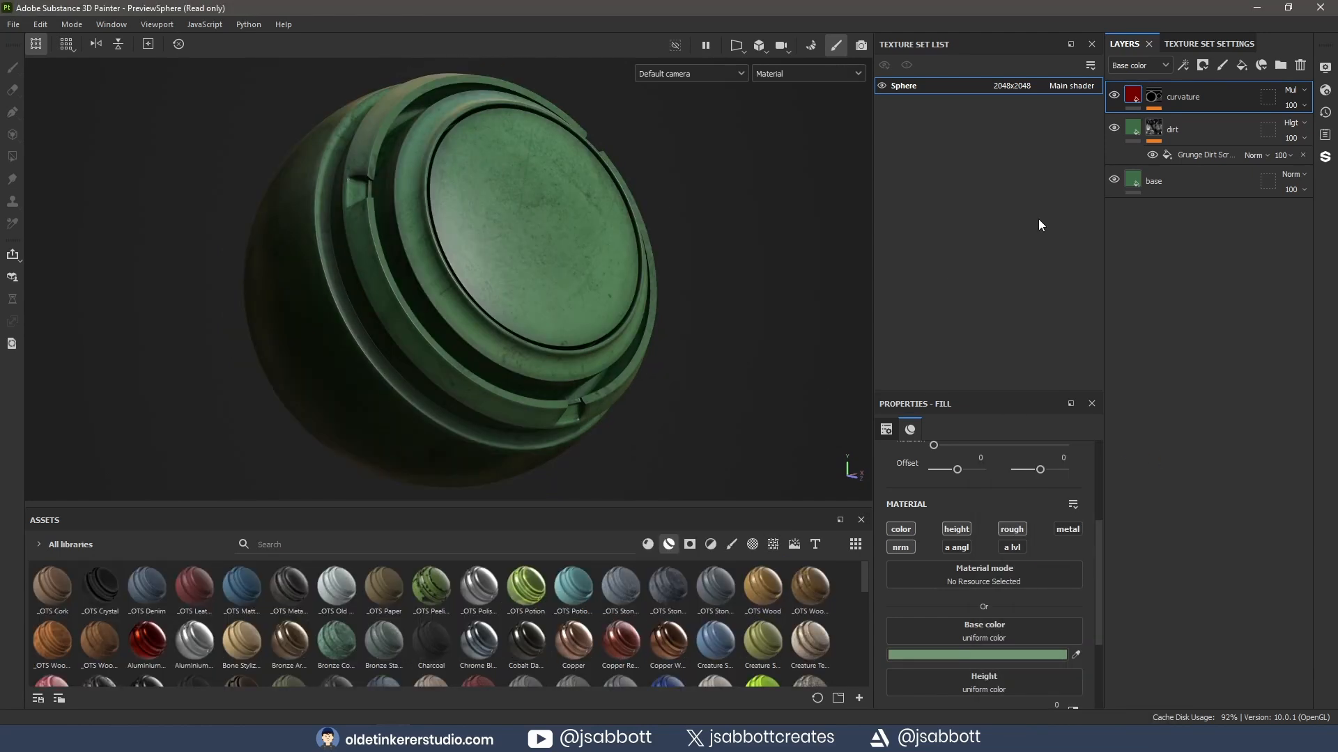
{"action": "left_click", "coordinate": [1278, 66]}
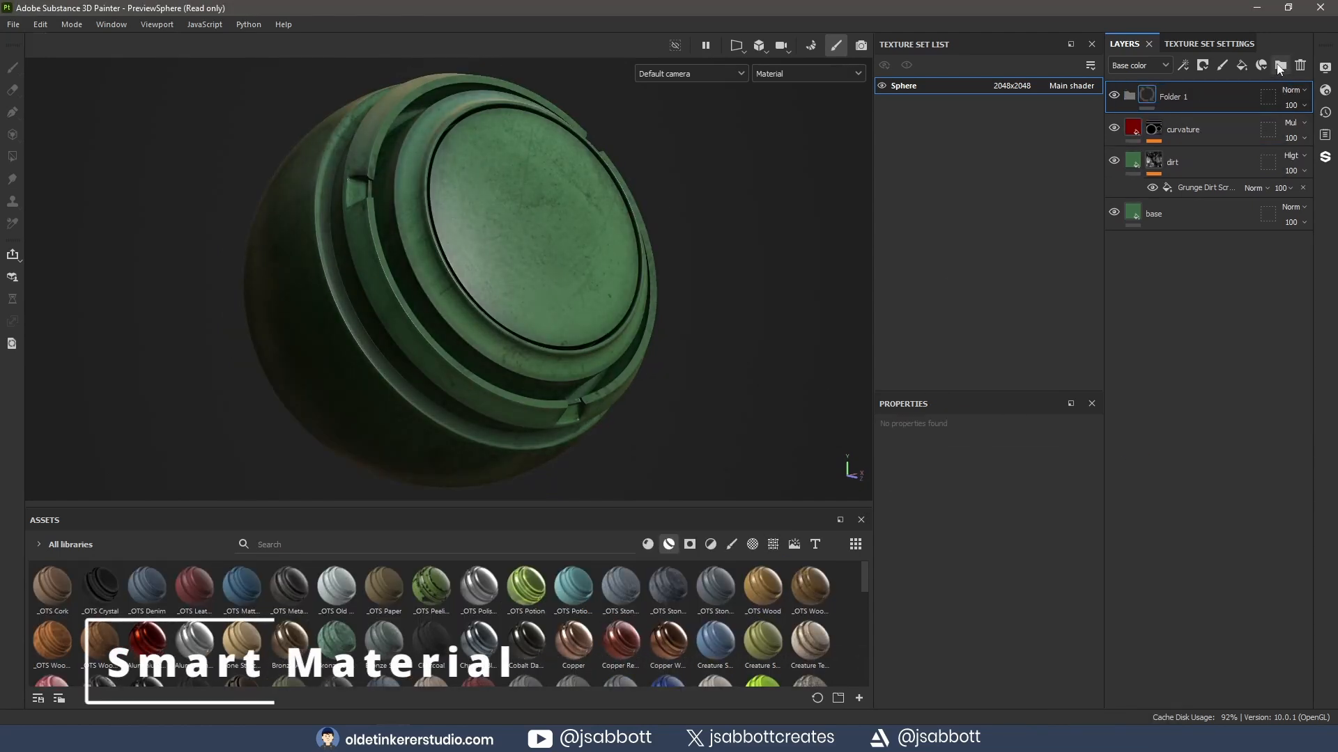
- Rename the folder _DTS Glossy Plastic and move the curvature, dirt and base layers into it
{"action": "double_click", "coordinate": [1181, 96]}
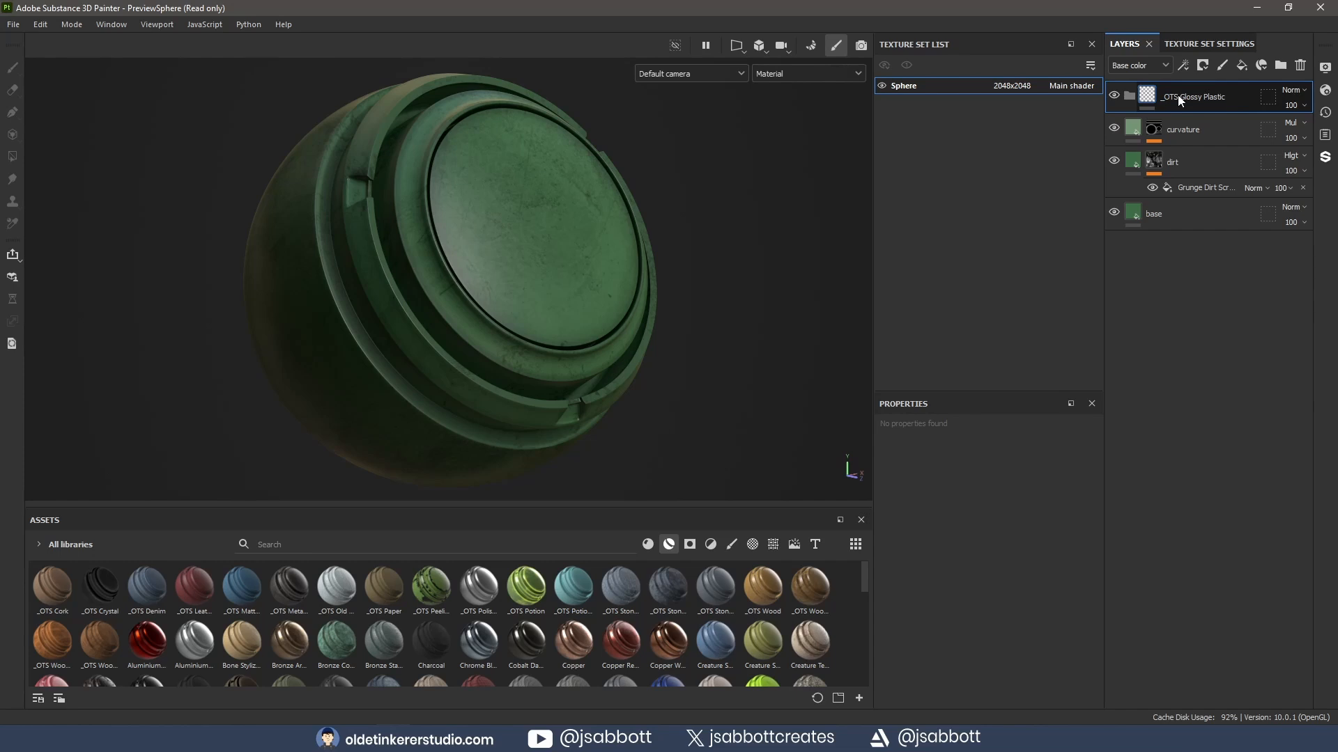
{"action": "left_click", "coordinate": [1183, 128]}
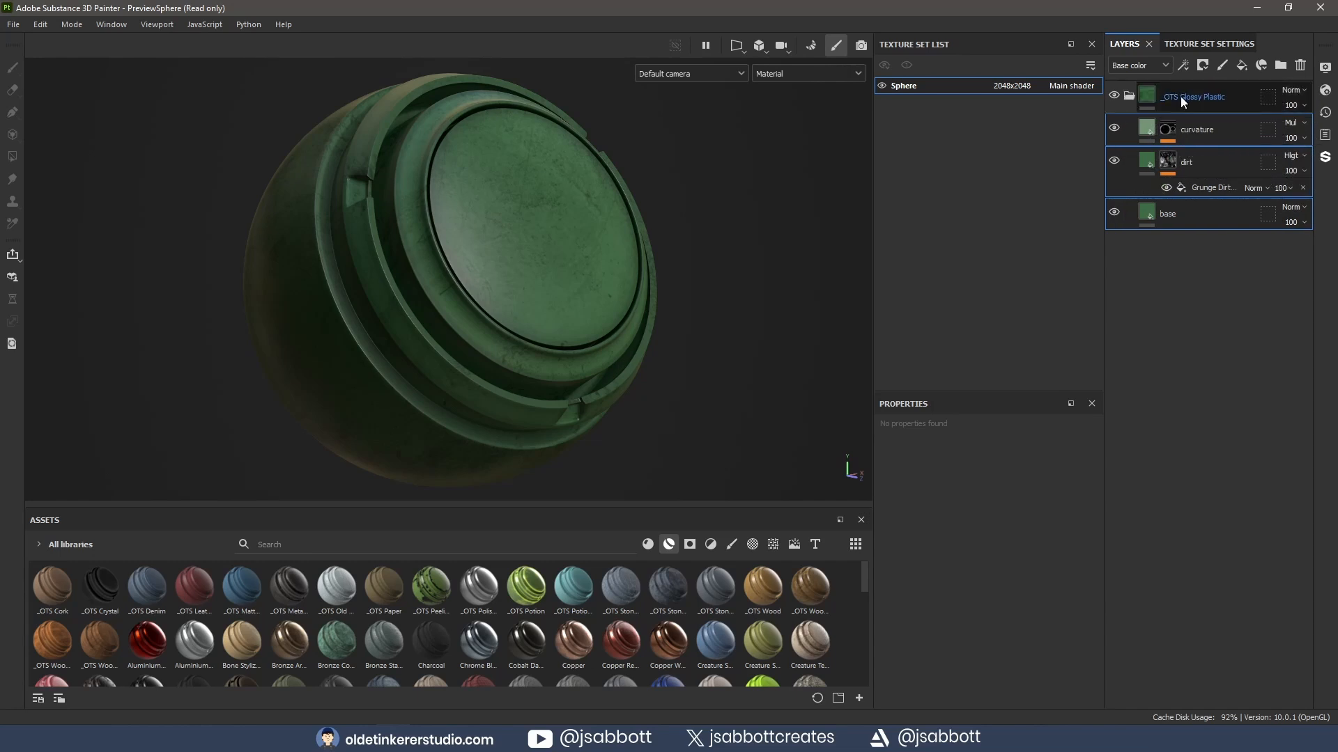
{"action": "left_click", "coordinate": [1129, 96]}
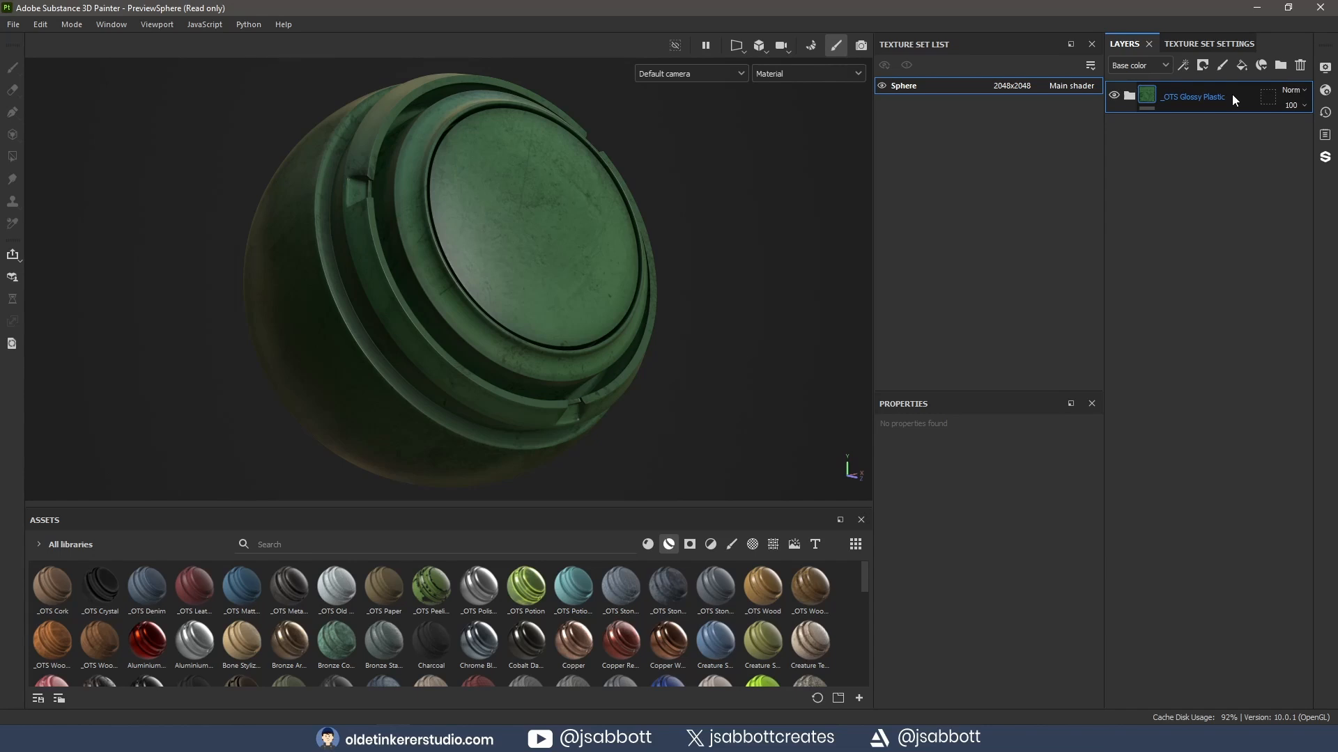
- Create a _DTS Glossy Plastic smart material from the folder via its context menu
{"action": "right_click", "coordinate": [1193, 96]}
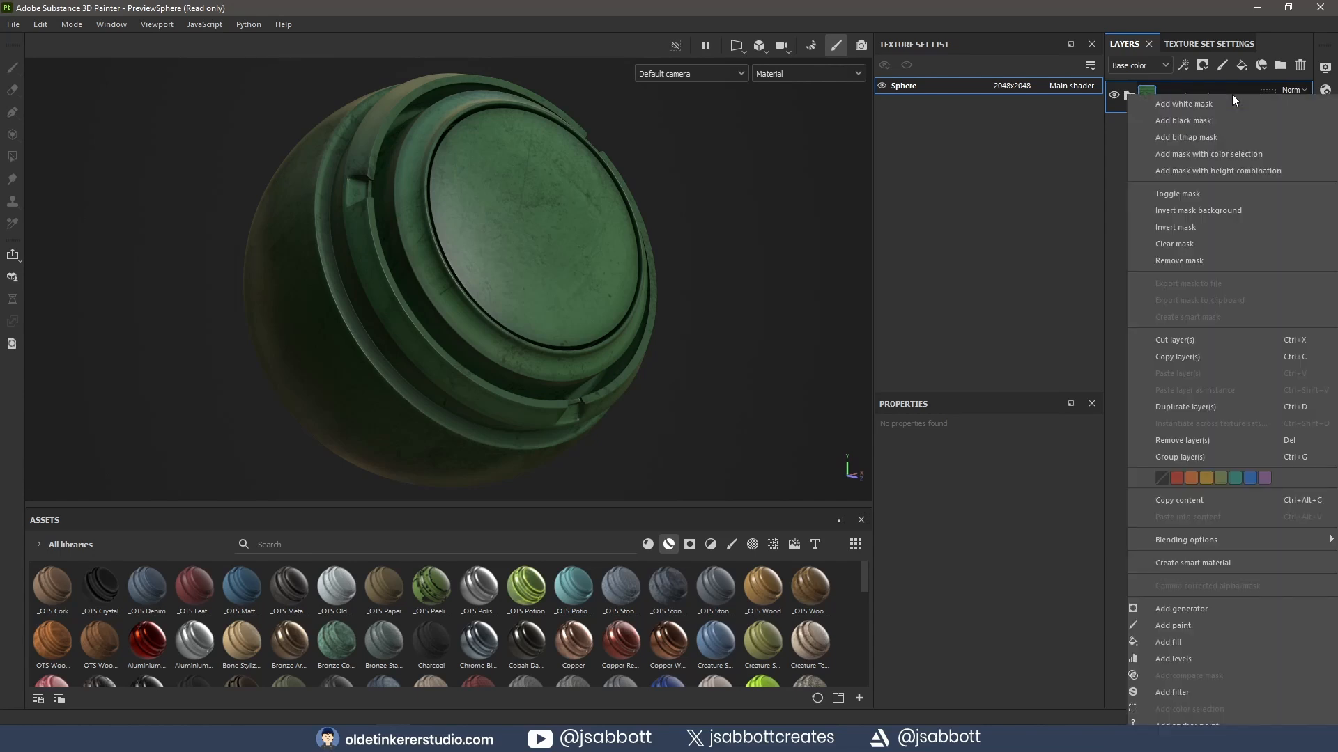
{"action": "mouse_move", "coordinate": [1230, 562]}
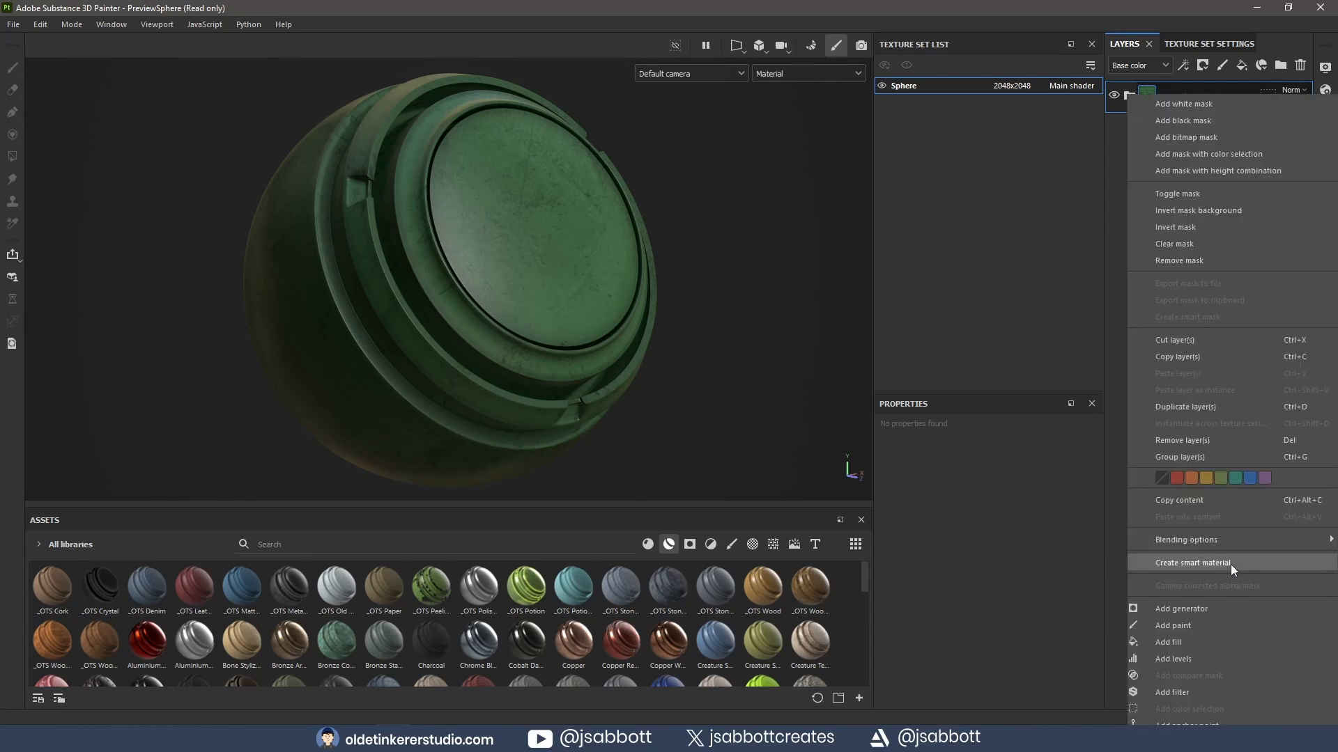
{"action": "left_click", "coordinate": [1193, 562]}
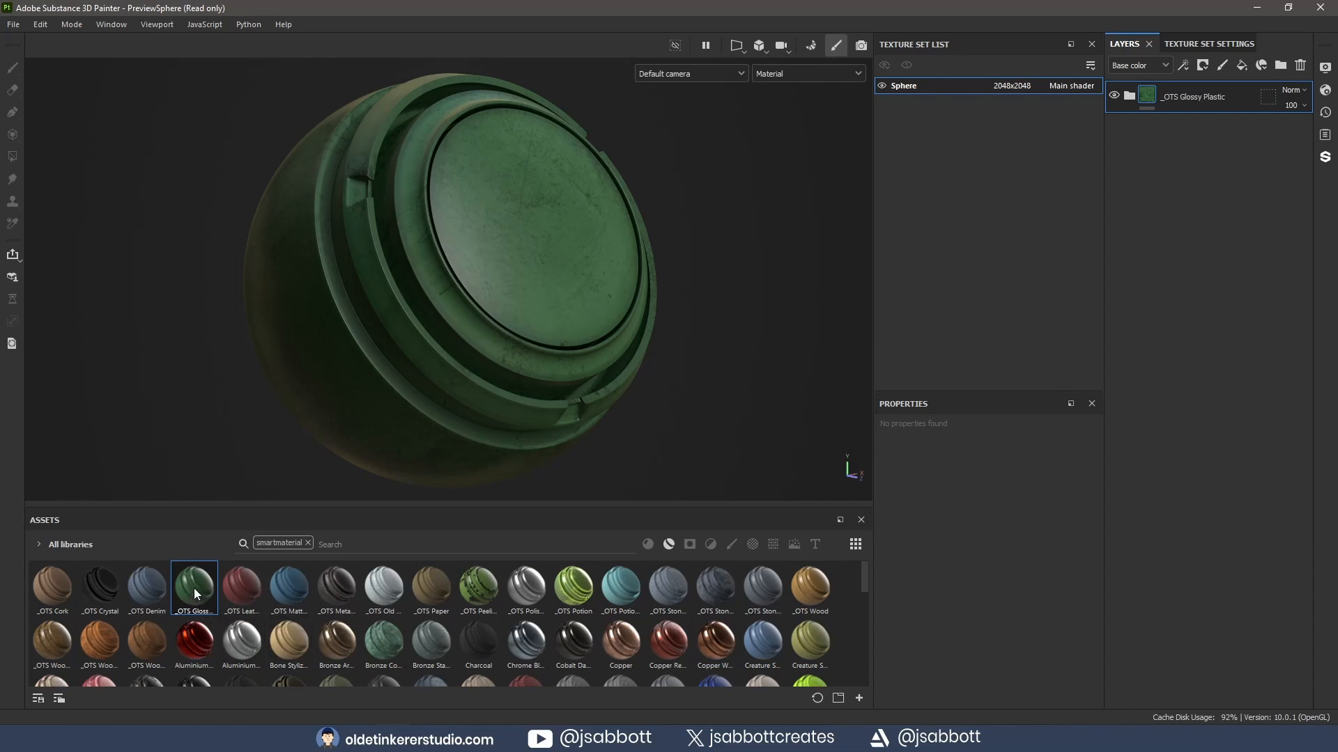
{"action": "mouse_move", "coordinate": [194, 591]}
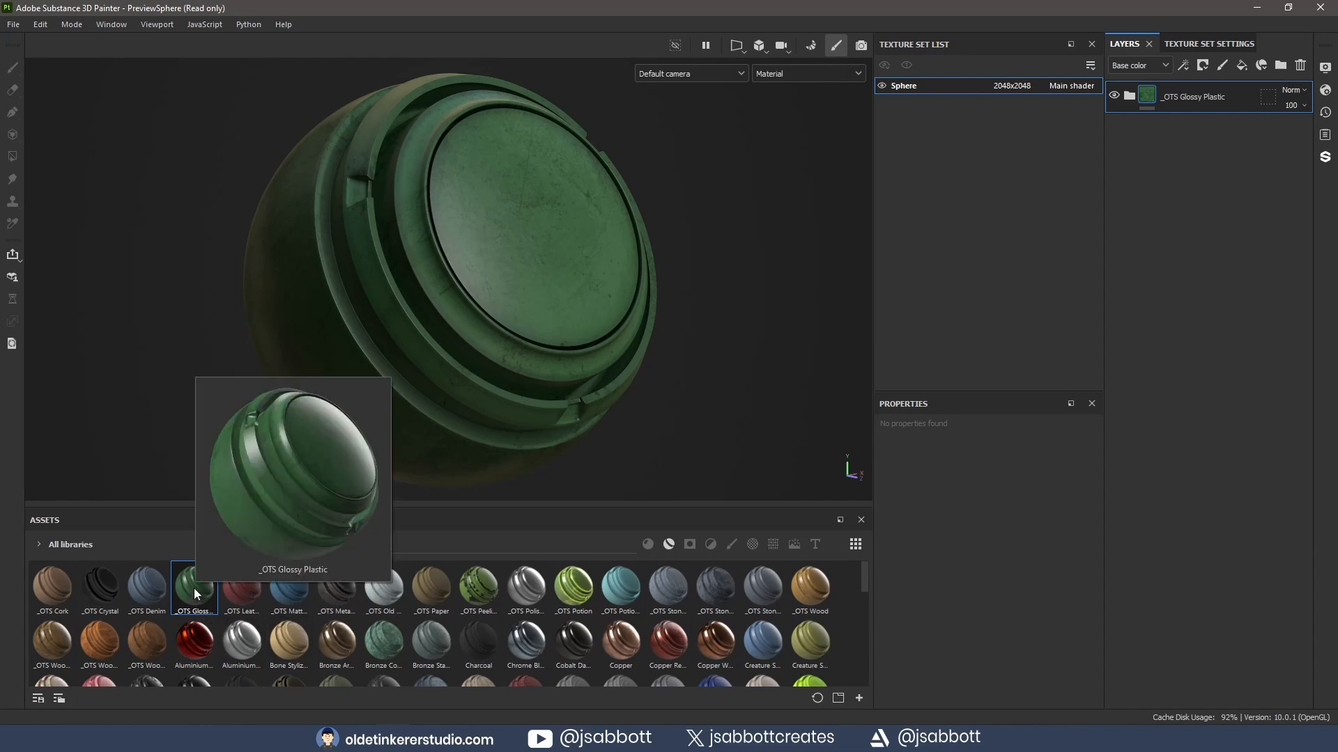